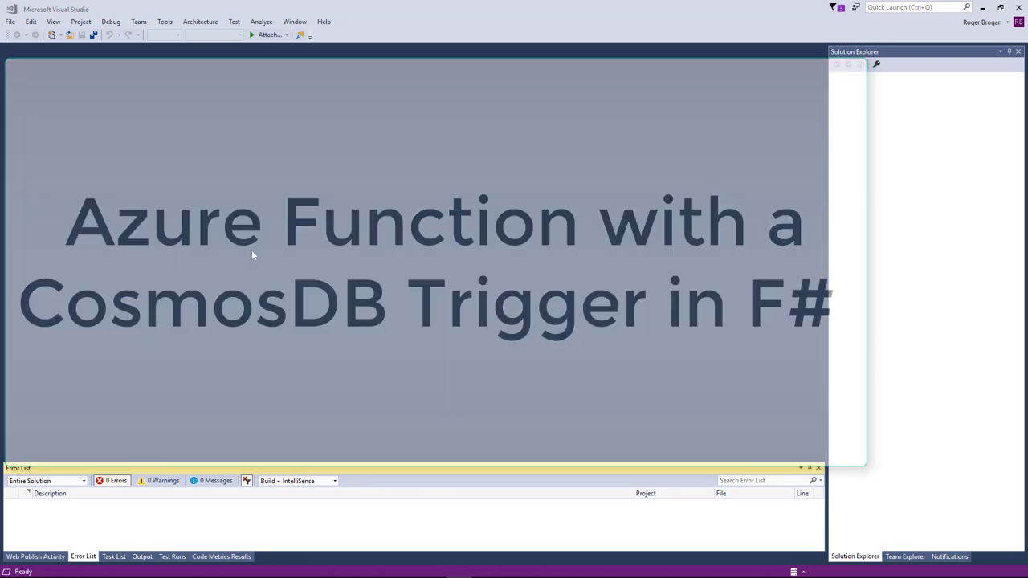
Start a new Visual C# Azure Functions project named FunctionApp2
click(10, 21)
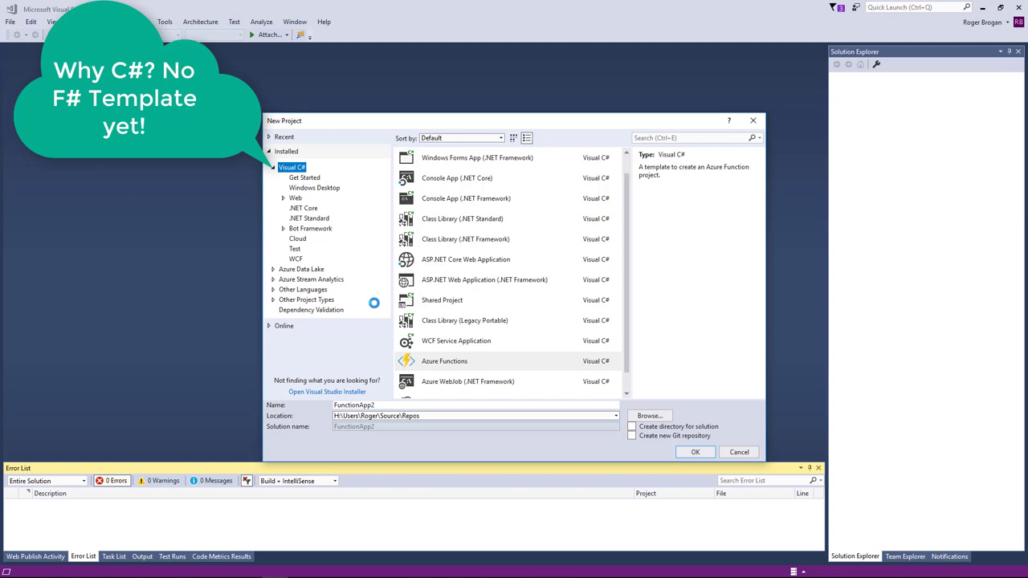
click(444, 361)
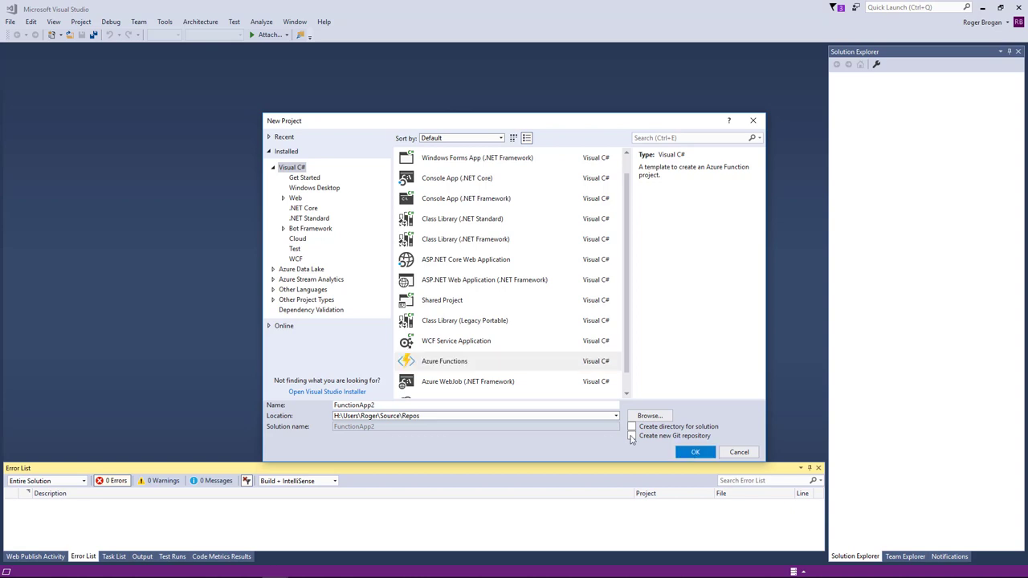
Accept the project name, keep Azure Functions v2 (.NET Standard), and choose the Cosmos DB Trigger template
click(694, 451)
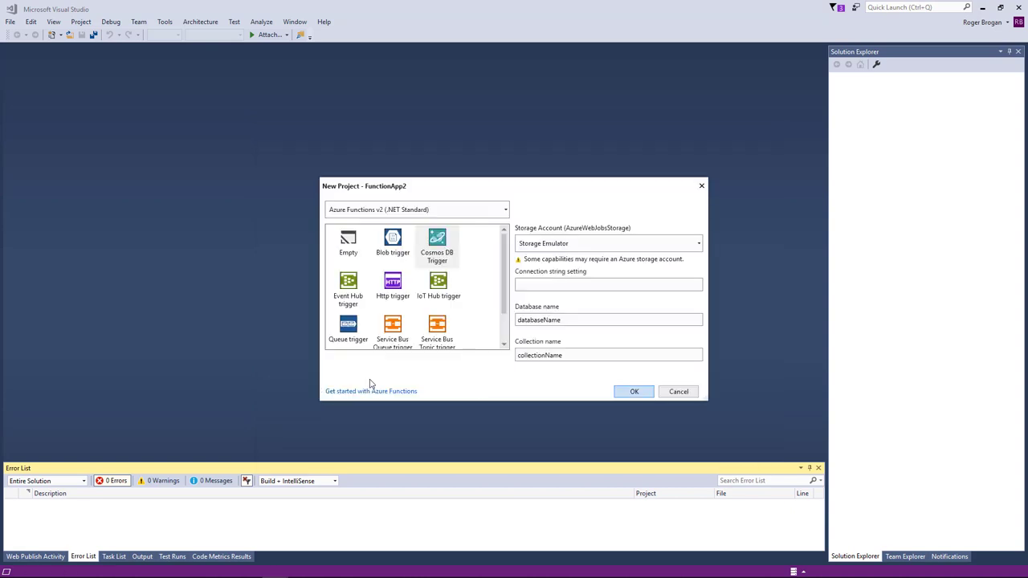
click(504, 210)
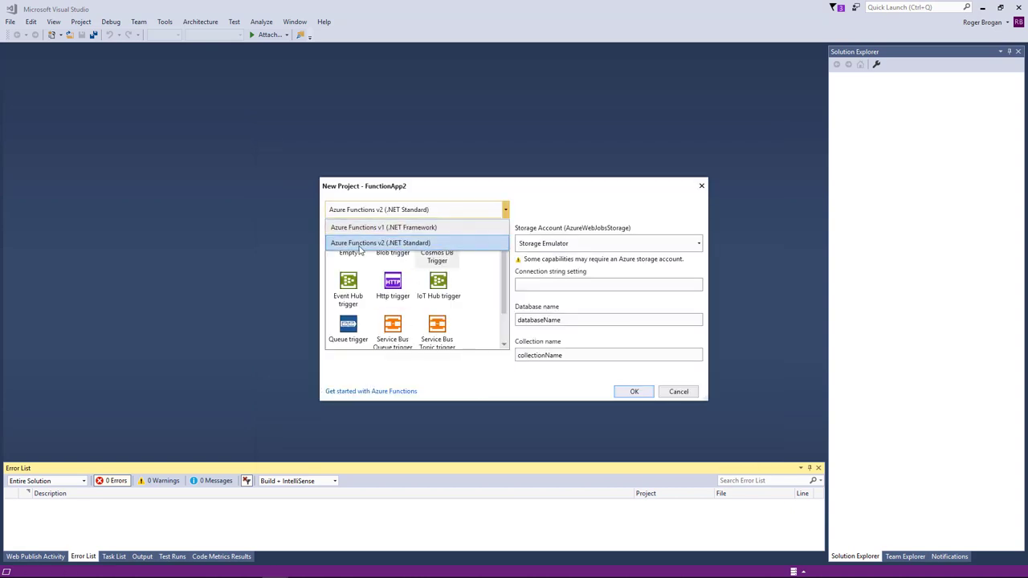
click(380, 243)
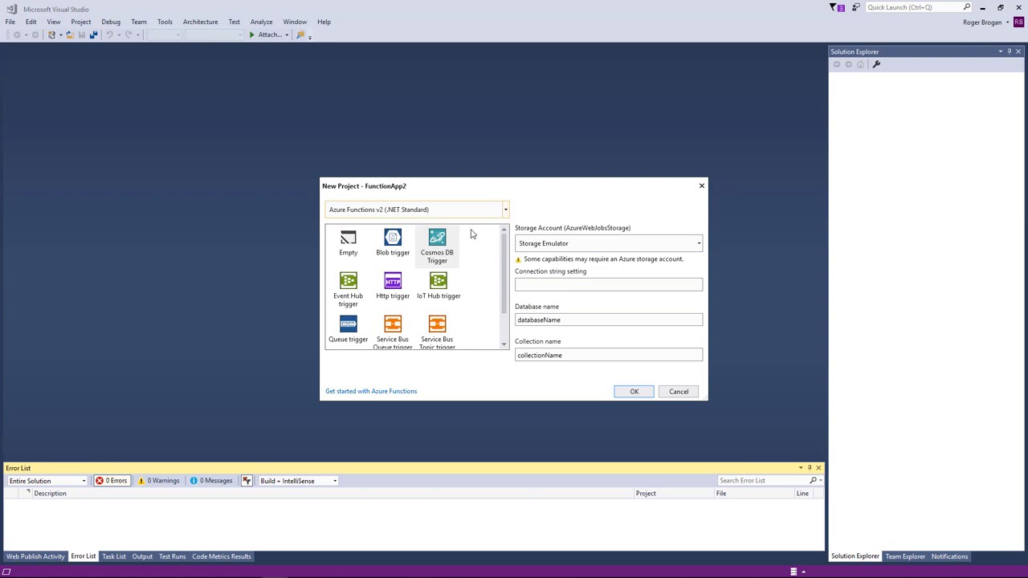
click(437, 244)
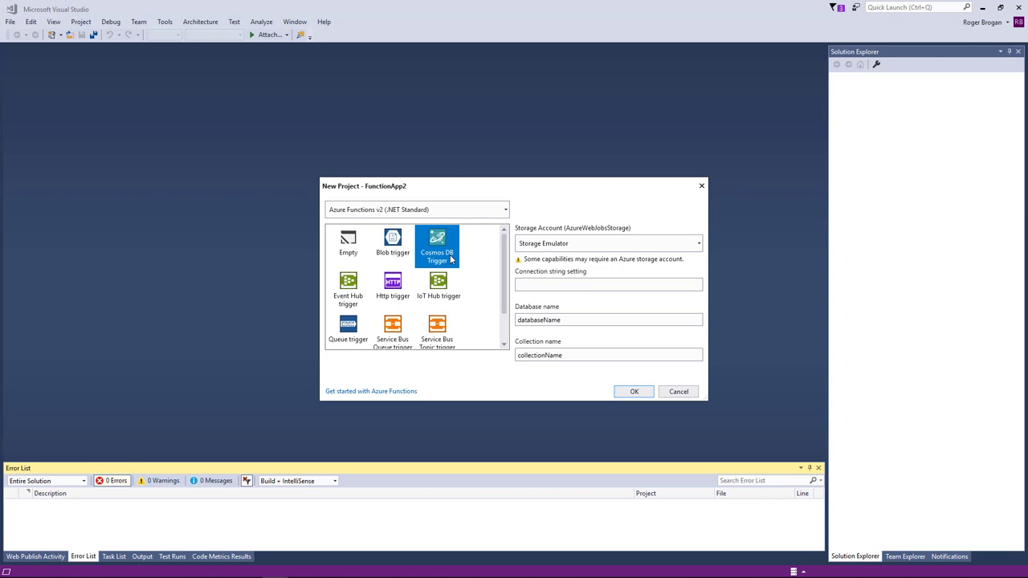
scroll(down, 3)
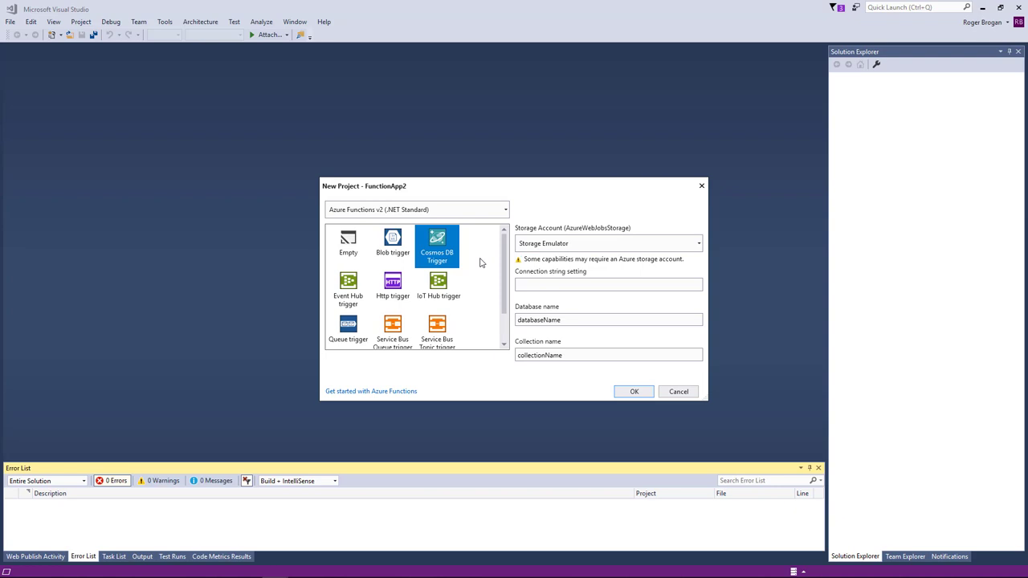
Set connection setting 'local', database name TestDB and collection name TestCol
click(608, 286)
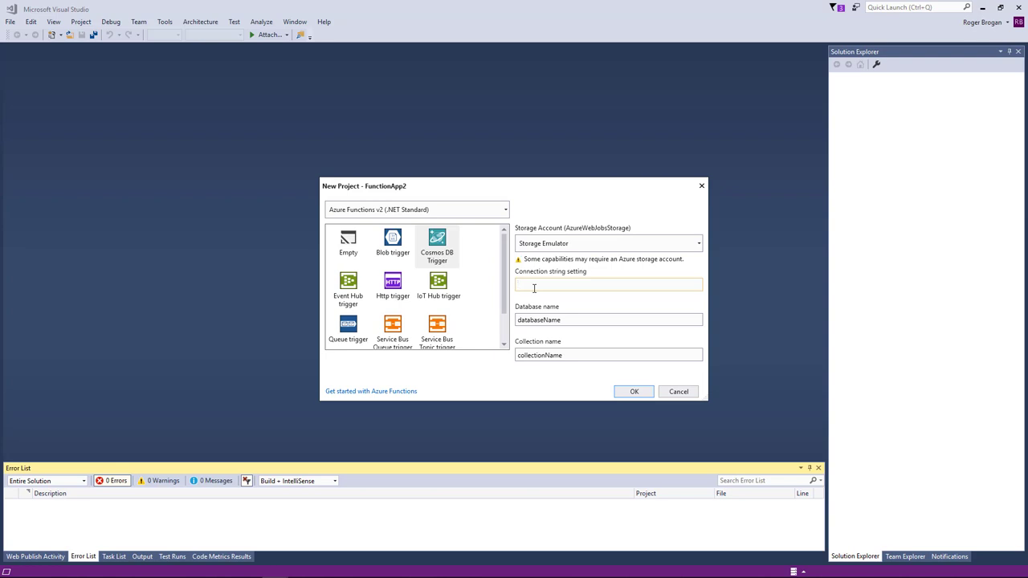
text(local)
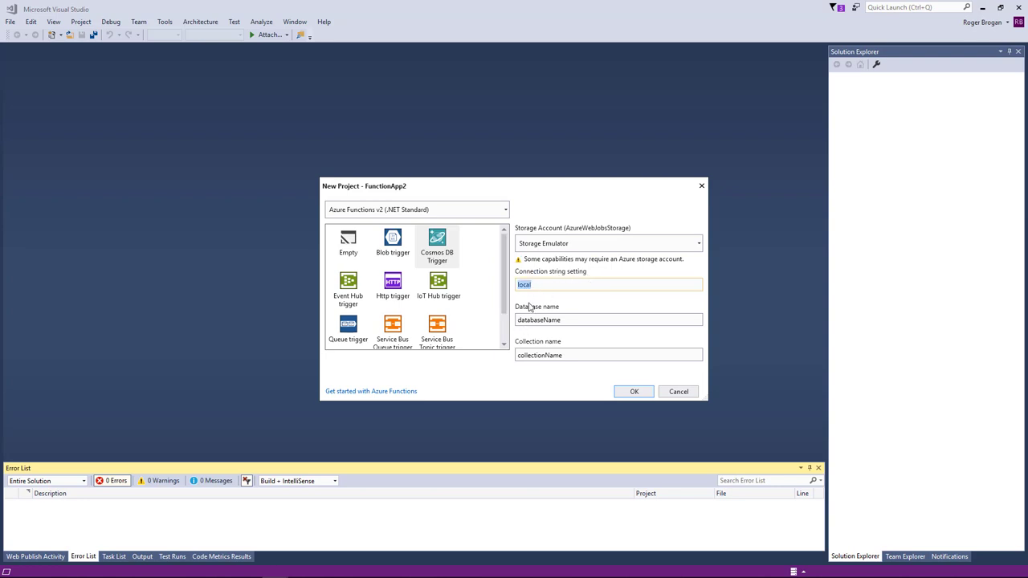
click(608, 319)
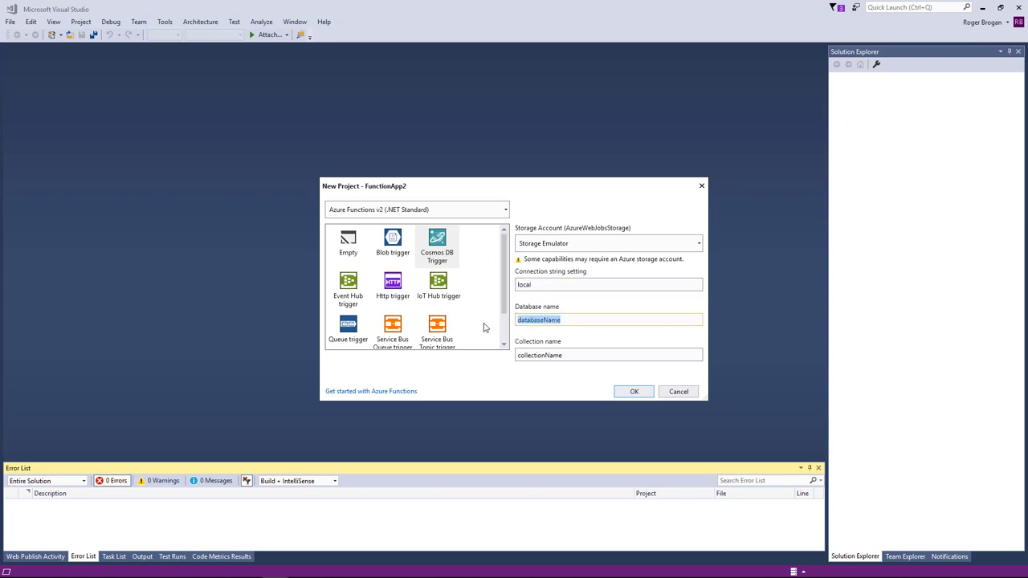
text(TestDB)
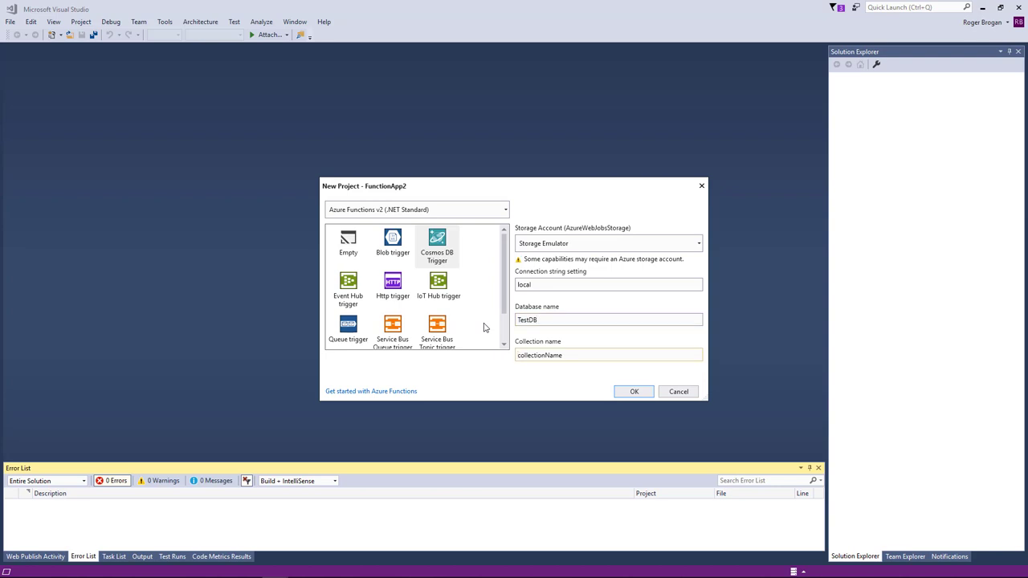
click(608, 355)
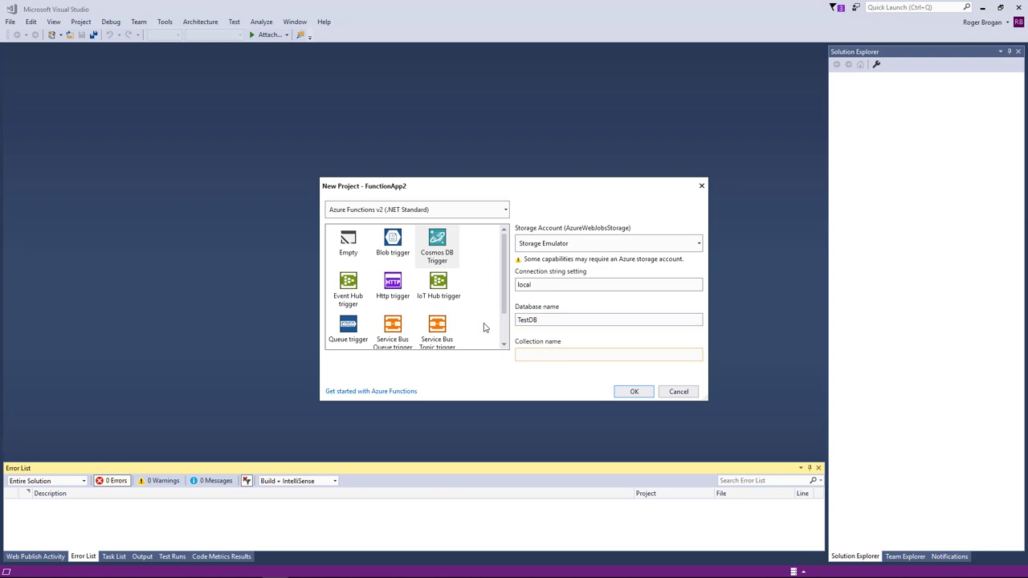
text(TestCol)
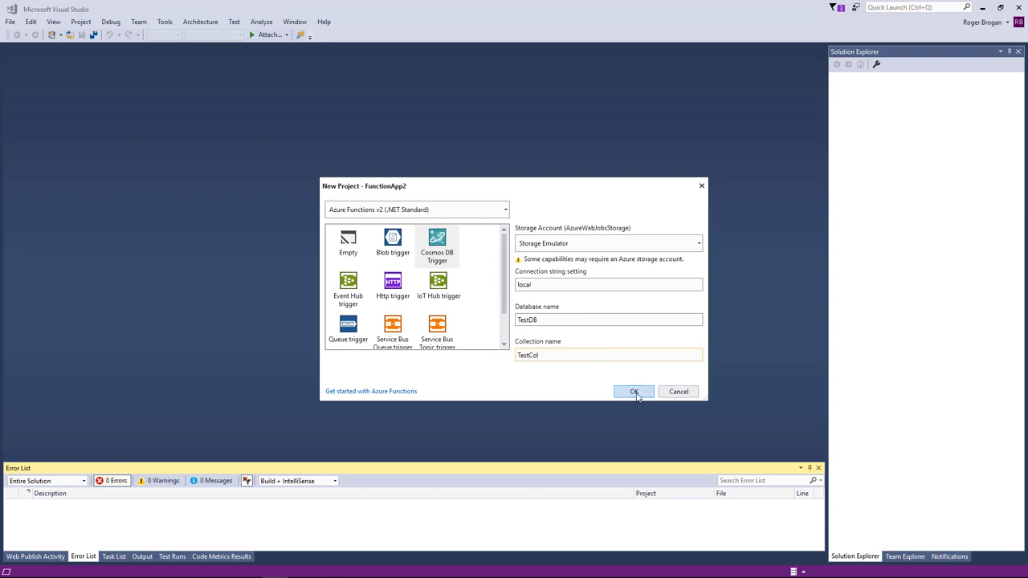
Create FunctionApp2 with the Cosmos DB trigger settings and let the NuGet restore run
click(634, 391)
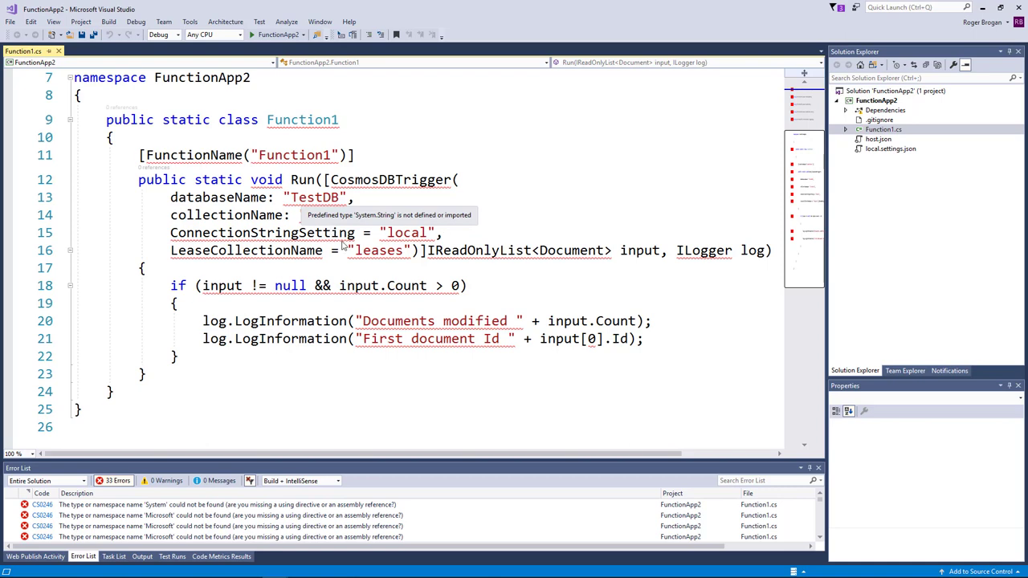
mouse_move(304, 327)
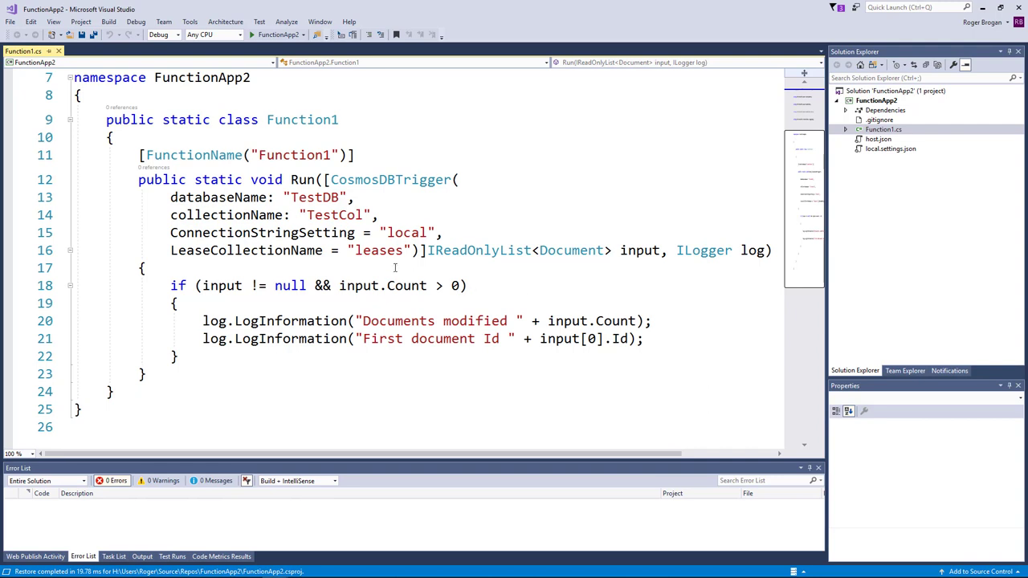
mouse_move(579, 233)
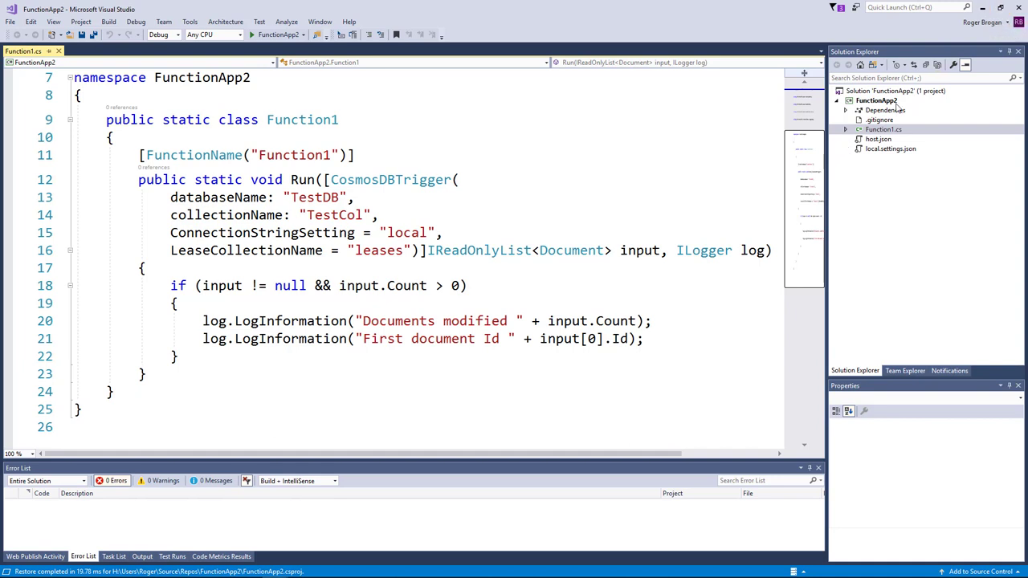
Save the FunctionApp2 solution and project changes and open the project folder in File Explorer
right_click(875, 100)
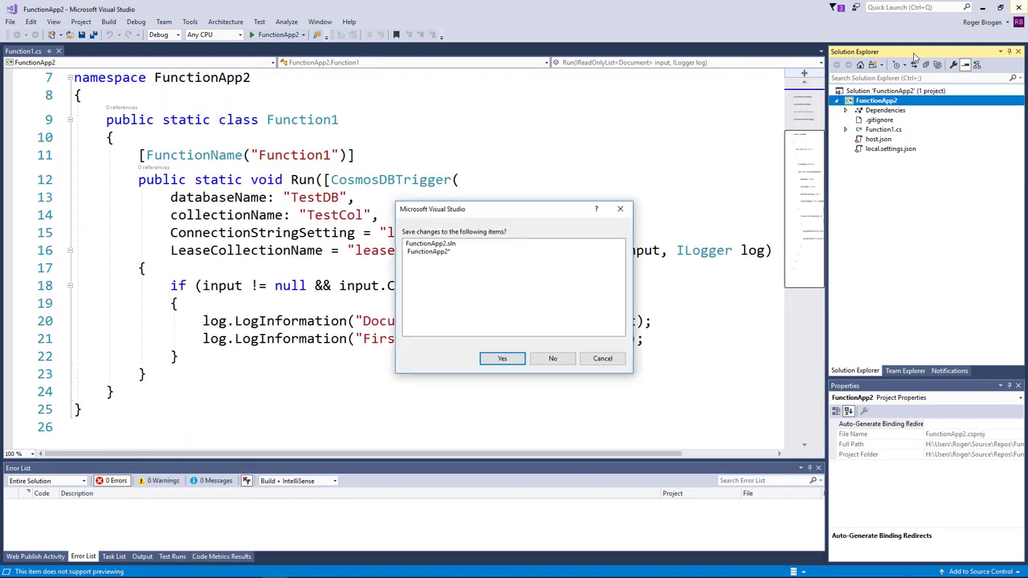
click(502, 358)
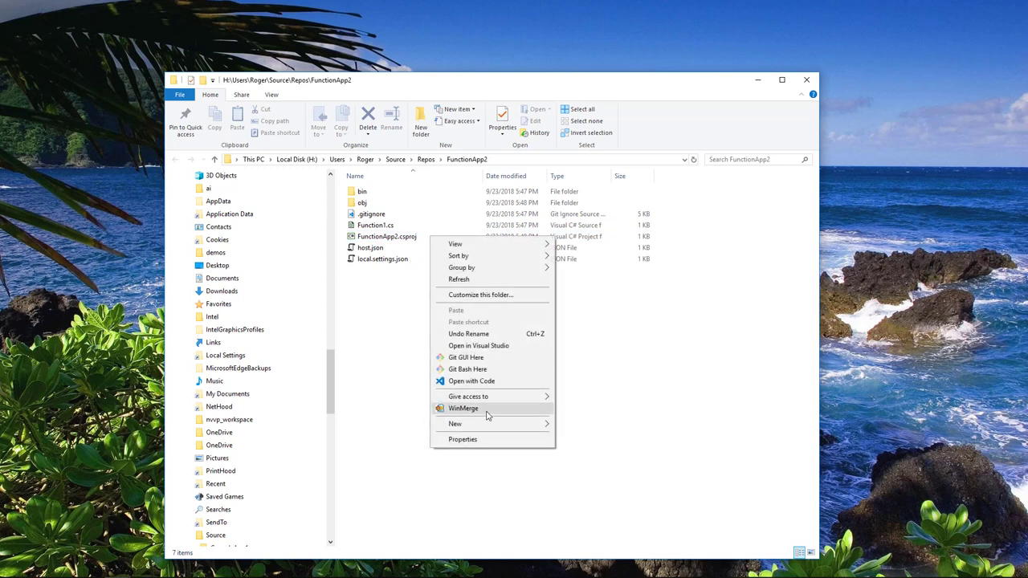
Rename FunctionApp2.csproj to FunctionApp2.fsproj, accepting the extension-change warning
click(386, 236)
text(f)
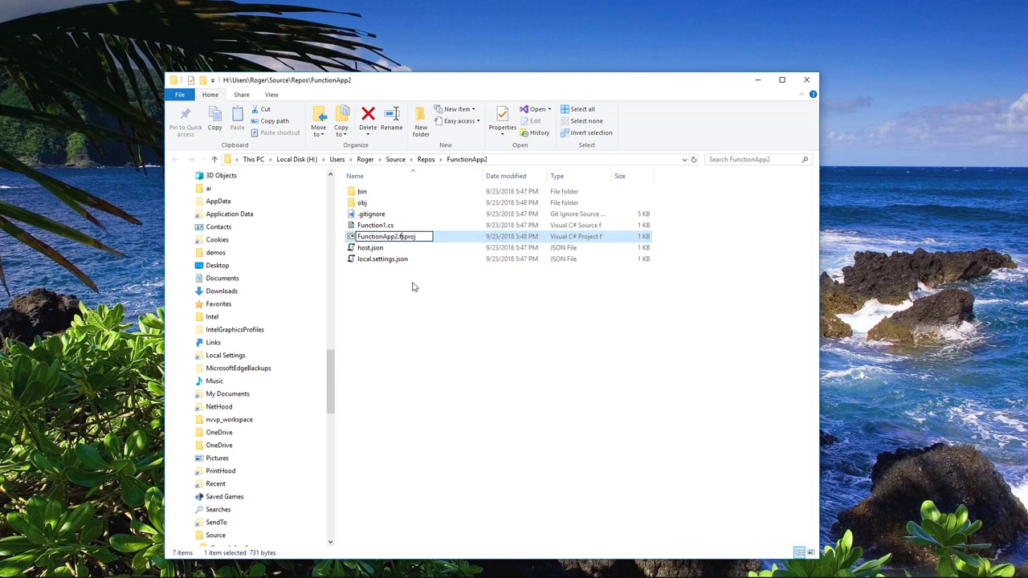
key(enter)
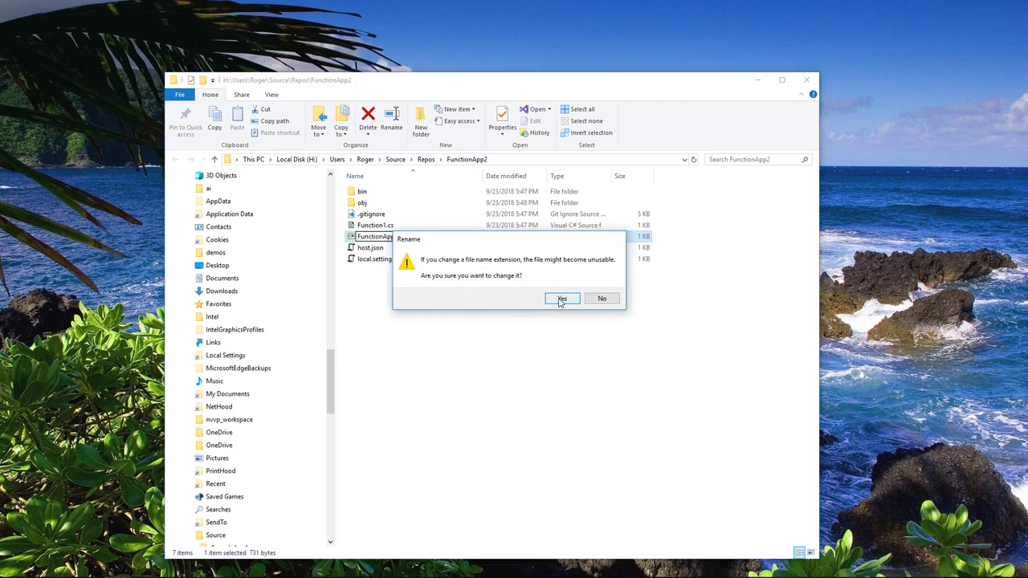
click(562, 298)
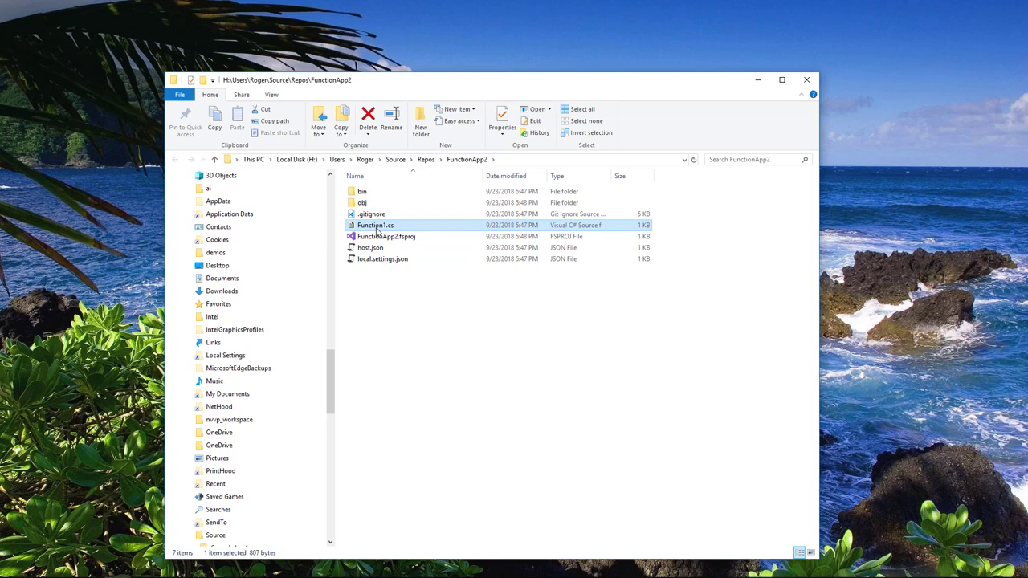
Rename Function1.cs to Function1.fs, then open FunctionApp2.fsproj in Visual Studio
right_click(375, 224)
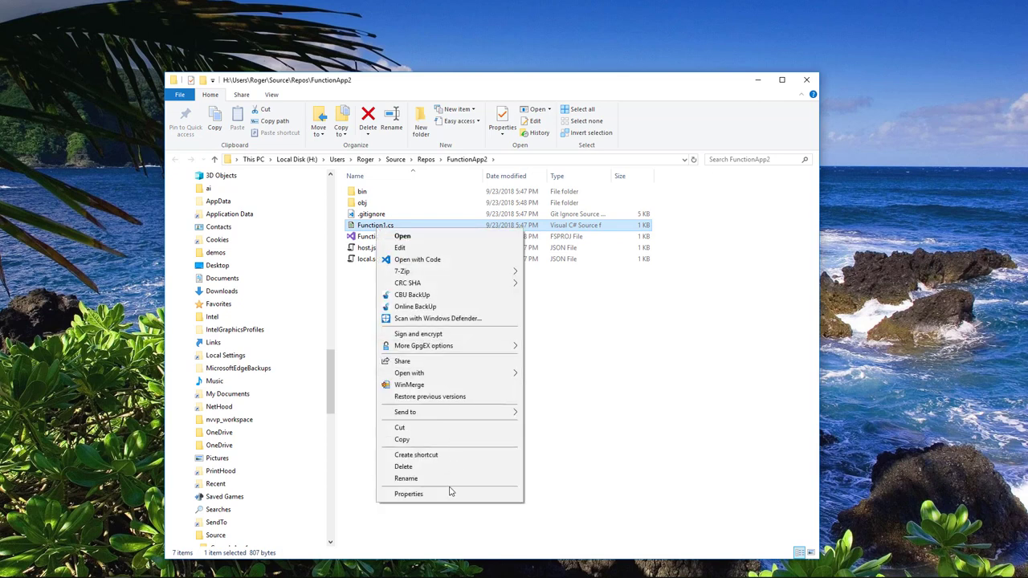
click(405, 478)
text(f)
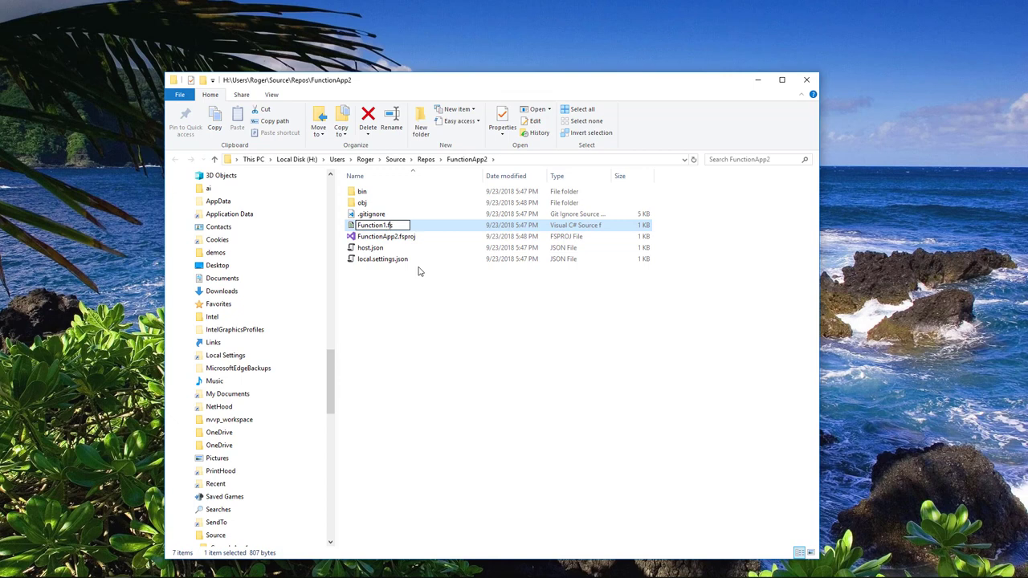
key(enter)
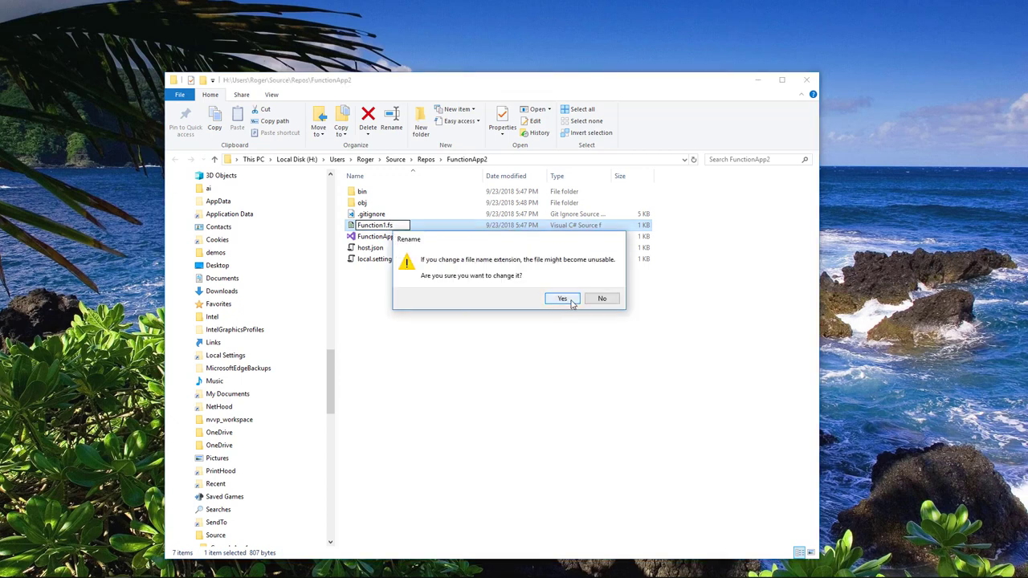
click(562, 299)
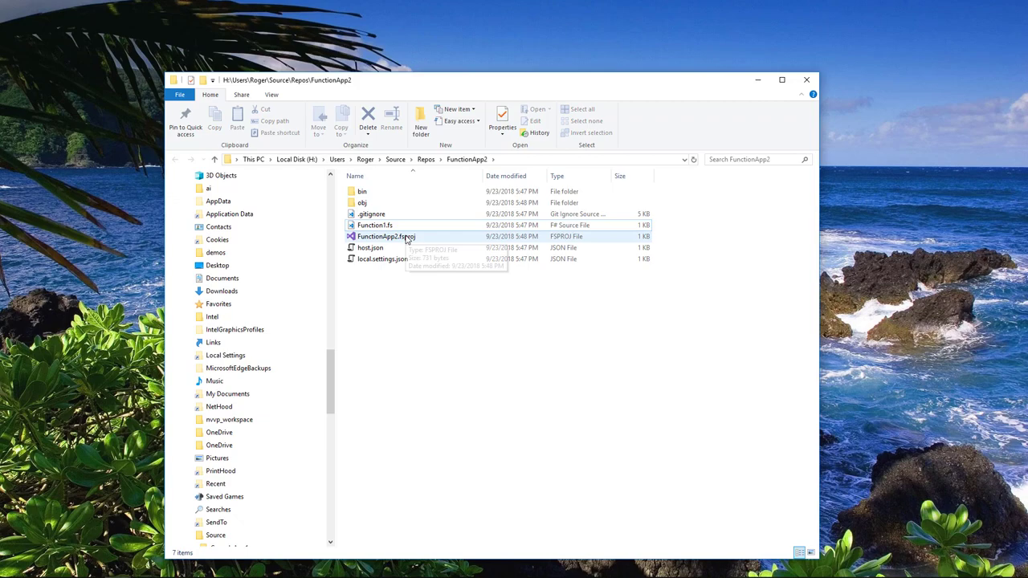
click(386, 236)
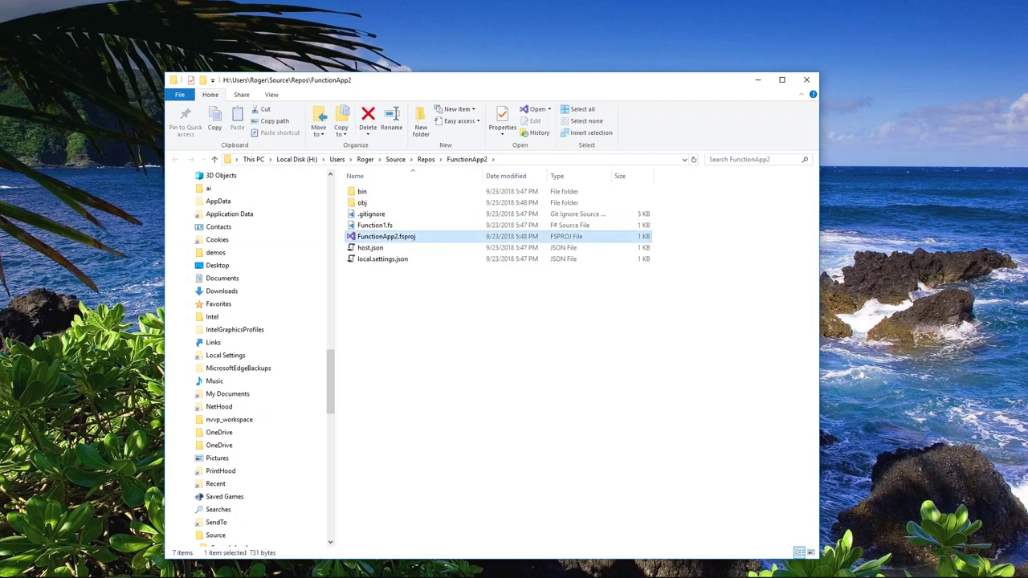
double_click(386, 236)
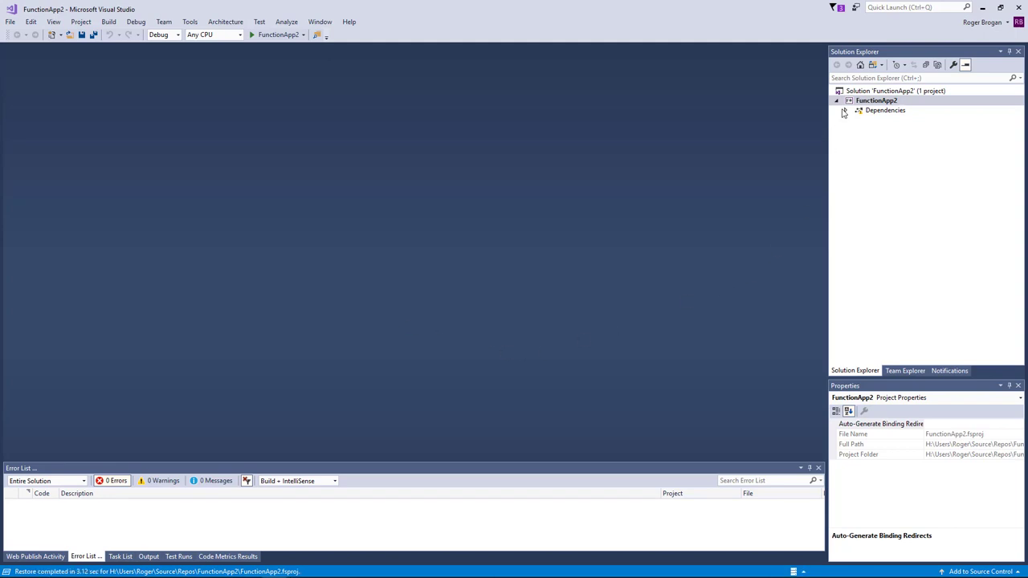
Add Function1.fs, host.json and local.settings.json as existing items using the All Files filter
click(845, 110)
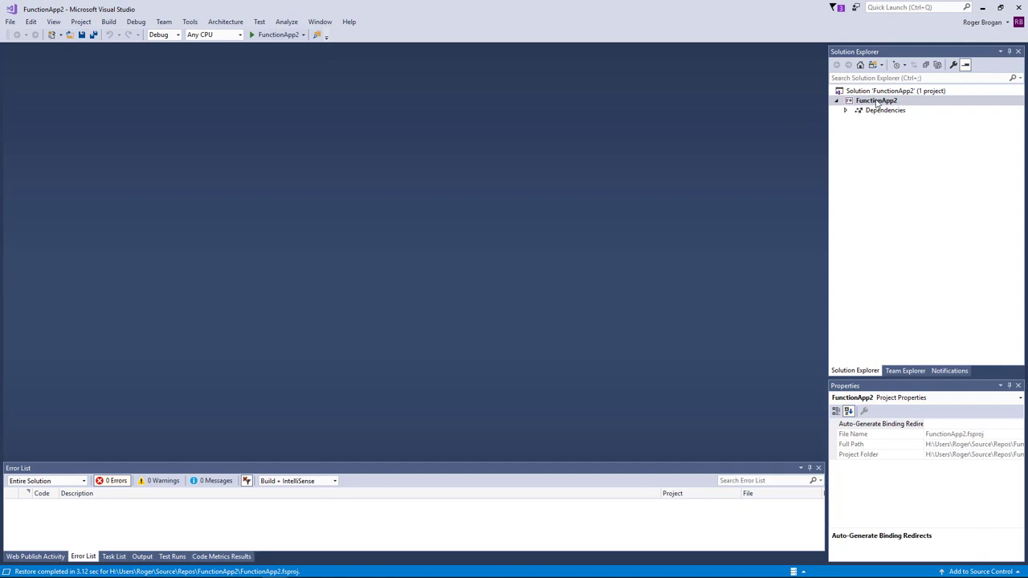
right_click(875, 101)
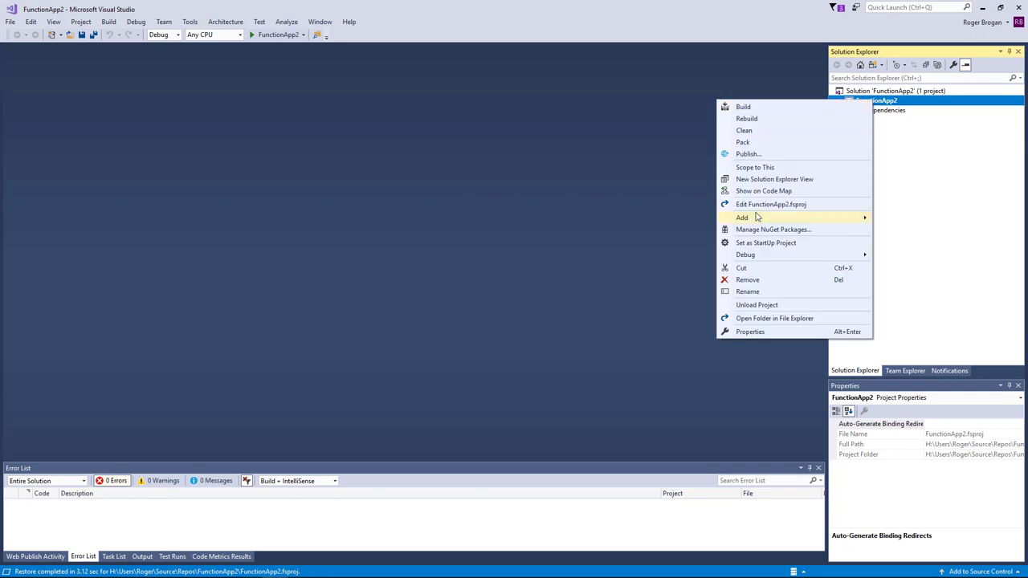
mouse_move(742, 217)
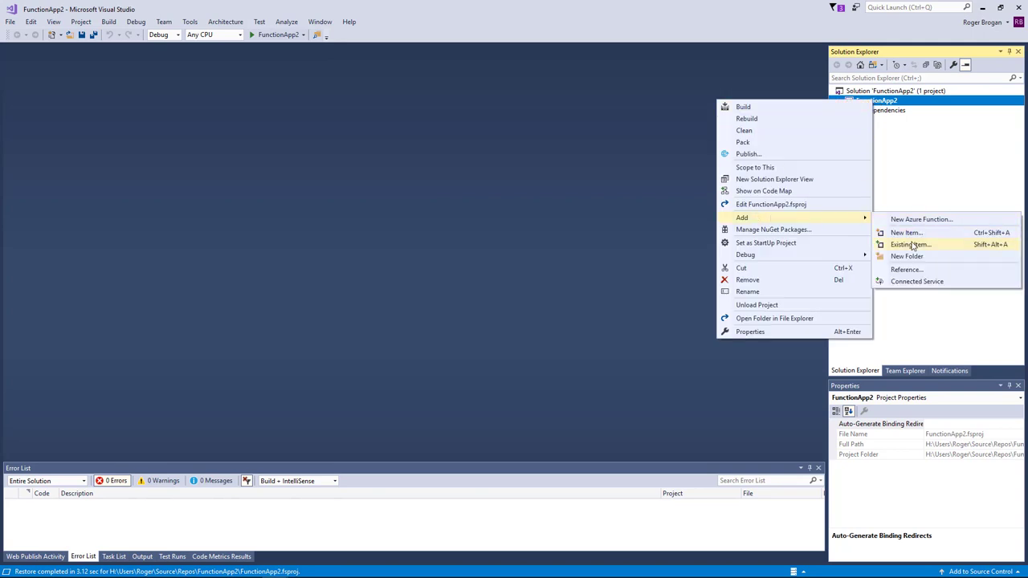
click(911, 244)
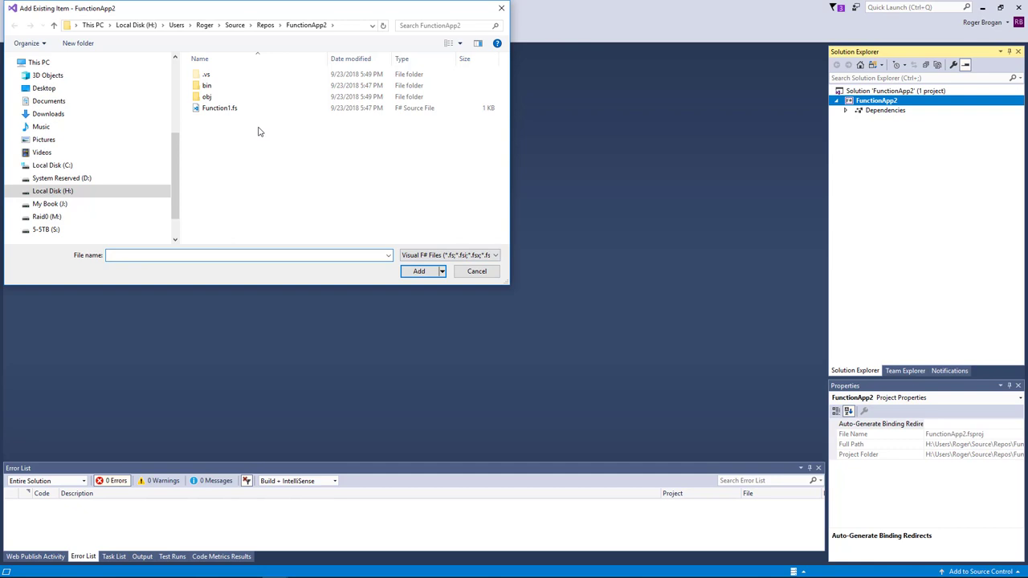
click(219, 108)
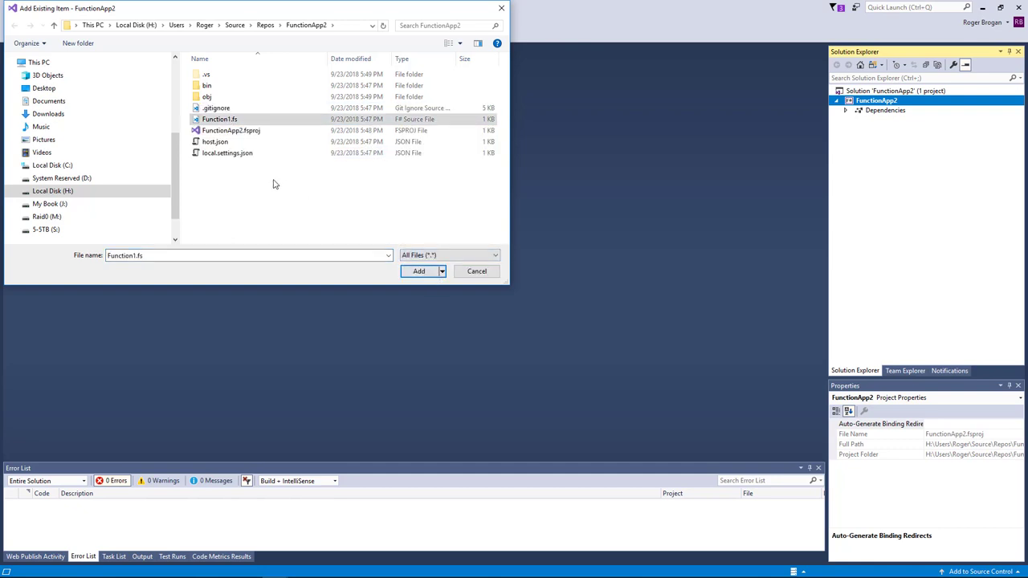
click(228, 153)
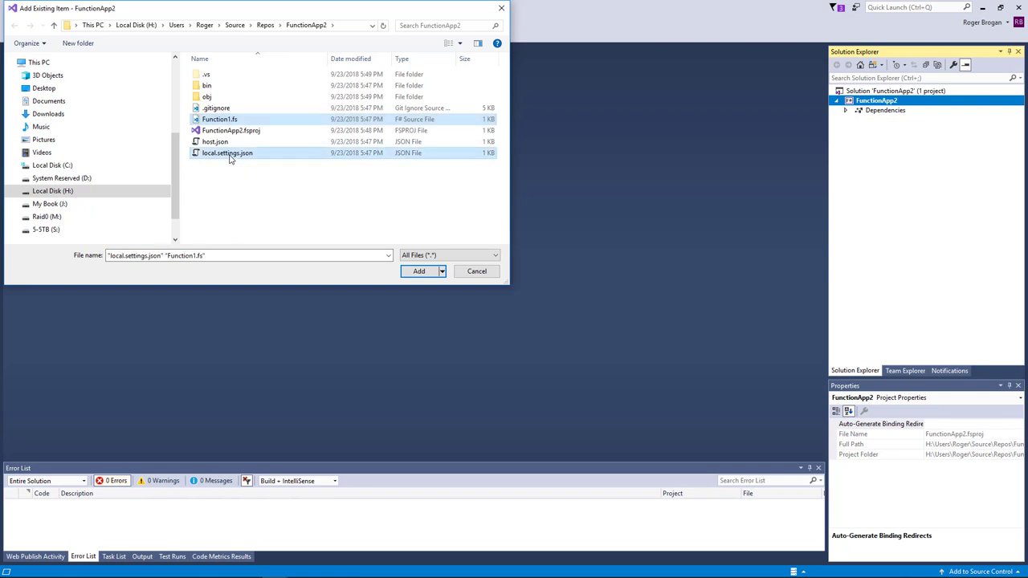
mouse_move(227, 152)
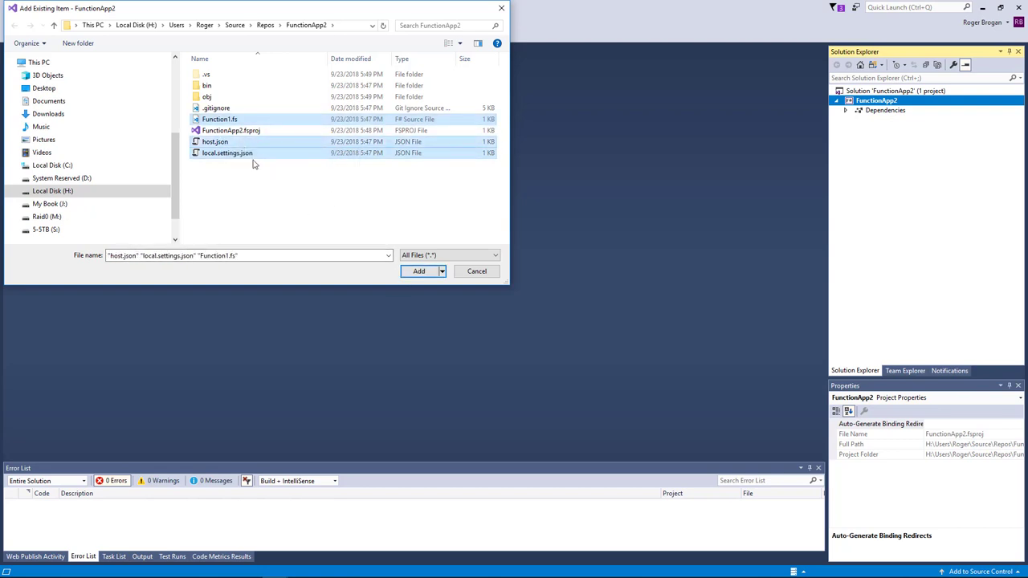
click(418, 271)
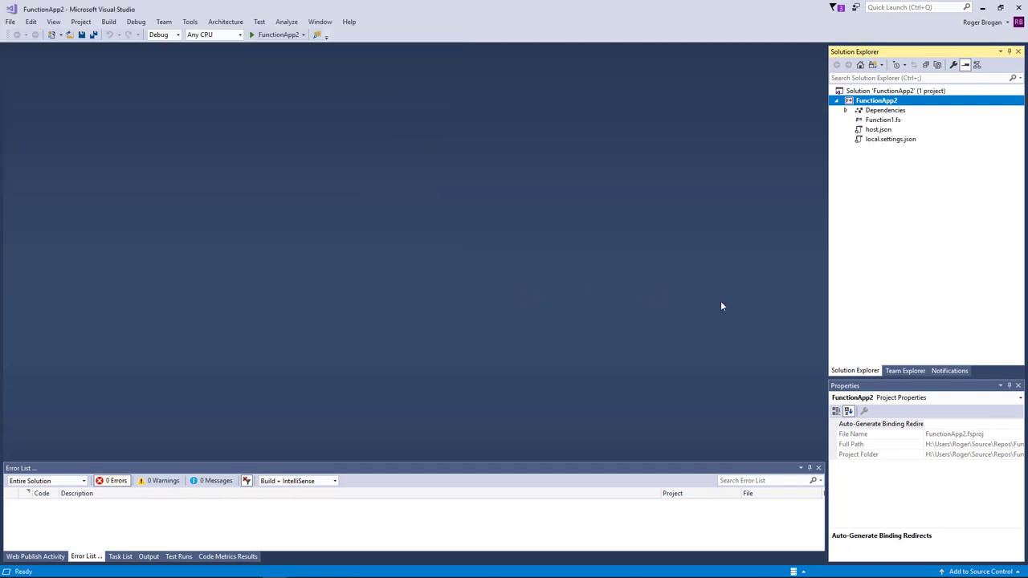
Open local.settings.json and inspect its Copy to Output Directory property
click(889, 139)
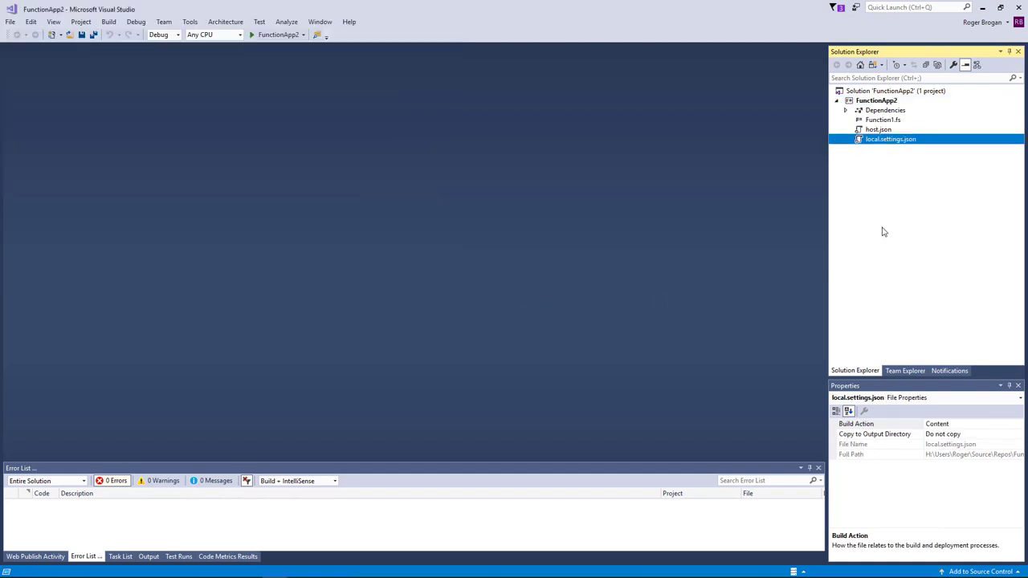
double_click(890, 138)
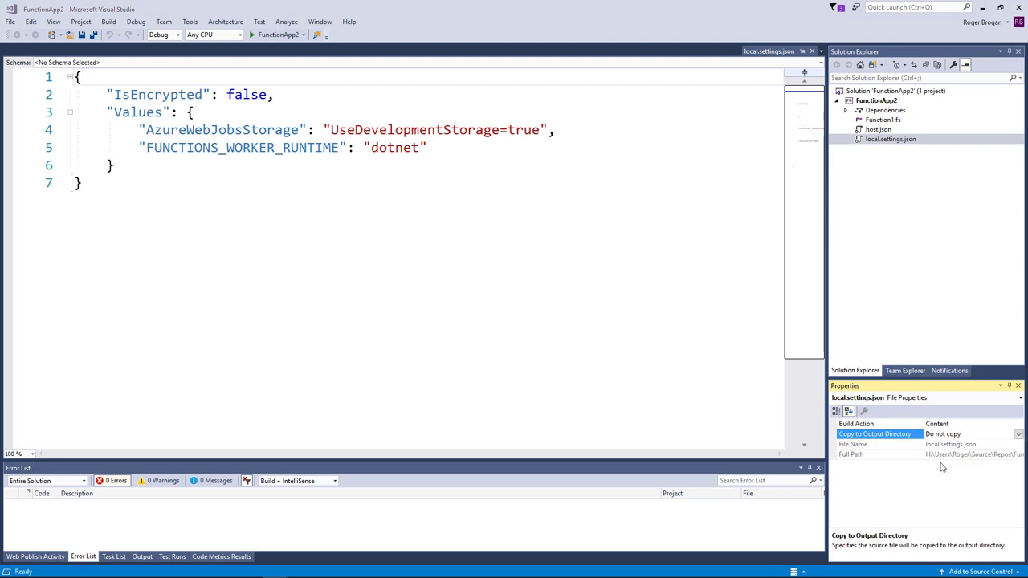
click(971, 434)
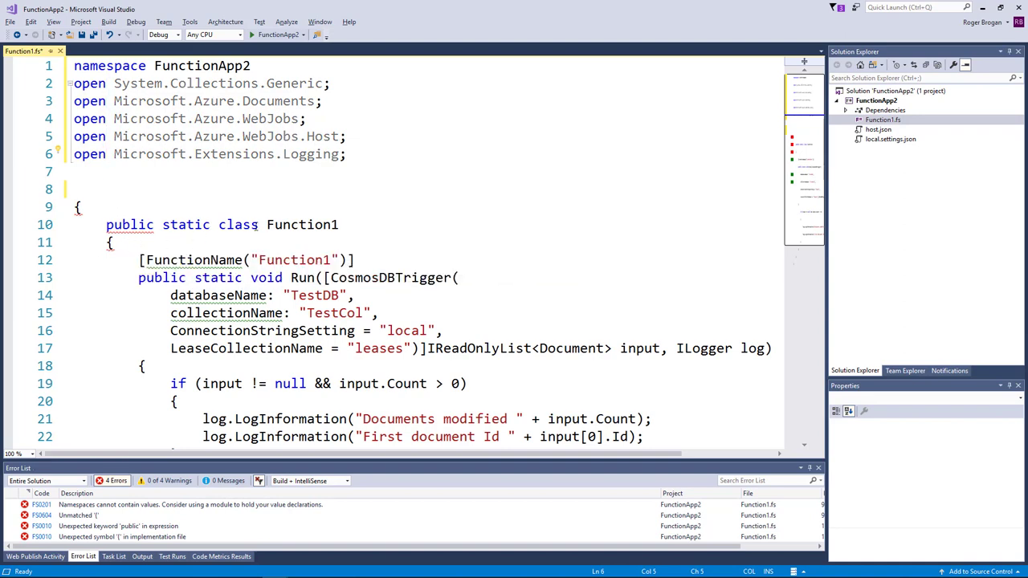
Replace the class with 'module Function1 =', use [< >] attributes, 'let Run', and one-line trigger arguments
drag(73, 206, 258, 224)
text(module Function1 =)
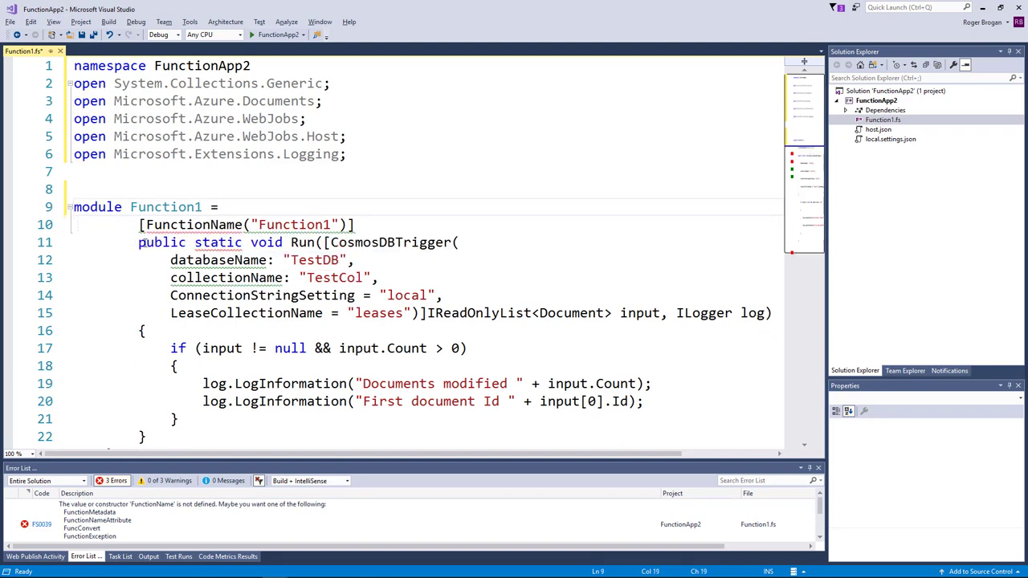
text(<)
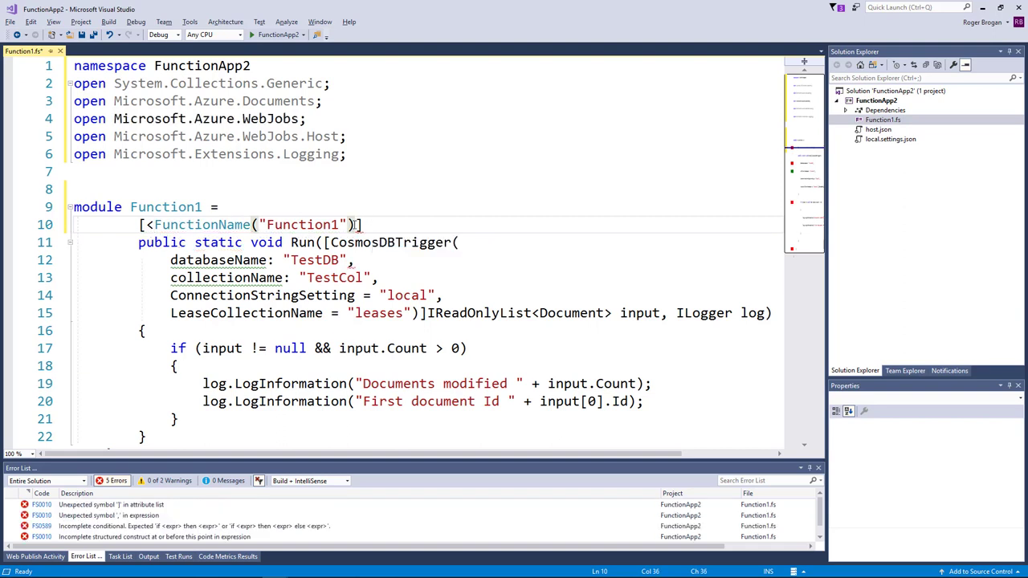
text(>)
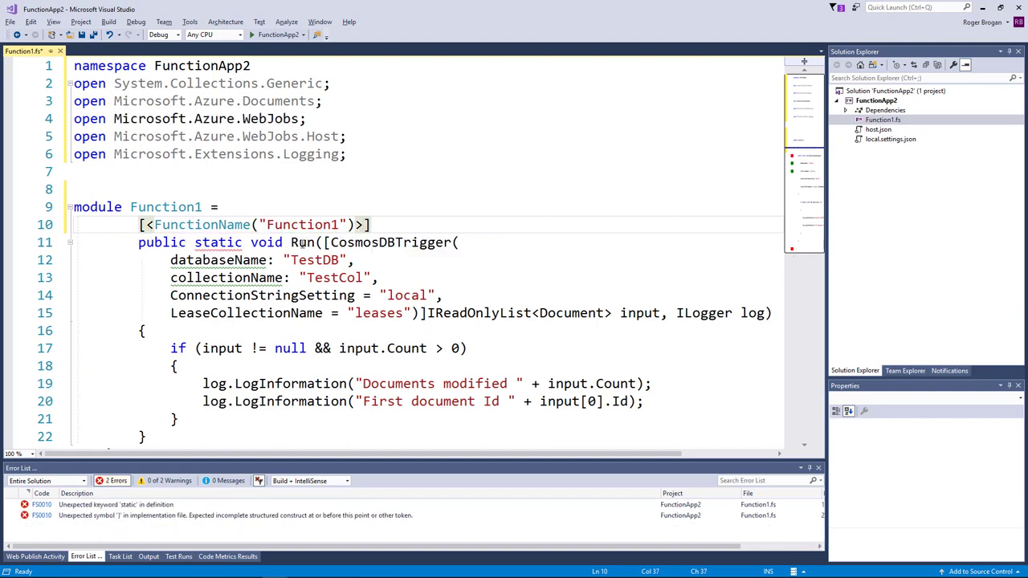
text(let)
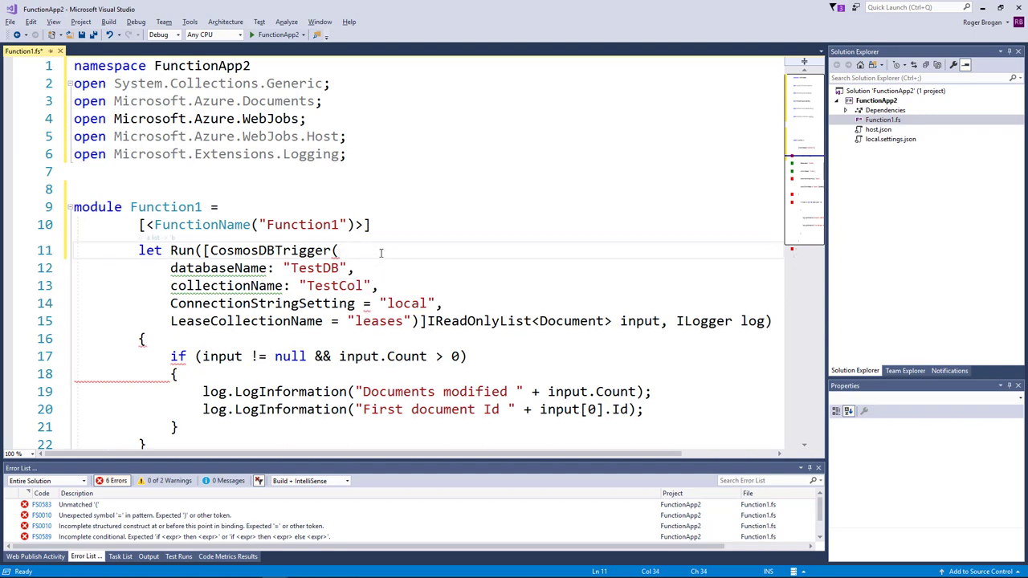
key(Backspace)
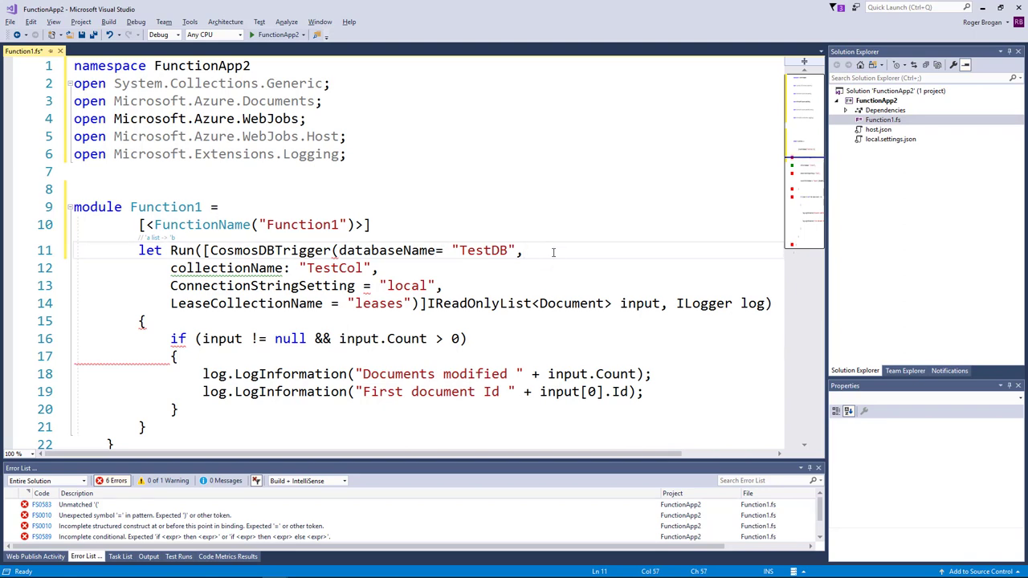
key(Backspace)
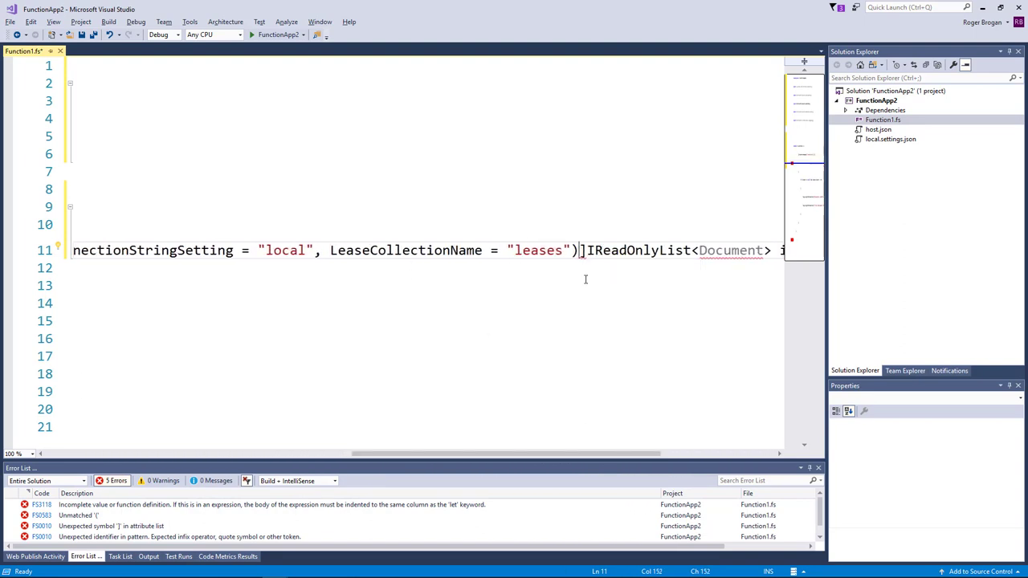
Close the trigger attribute and declare 'input : IReadOnlyList<Document>' and 'log: ILogger', ending with '='
text(>)
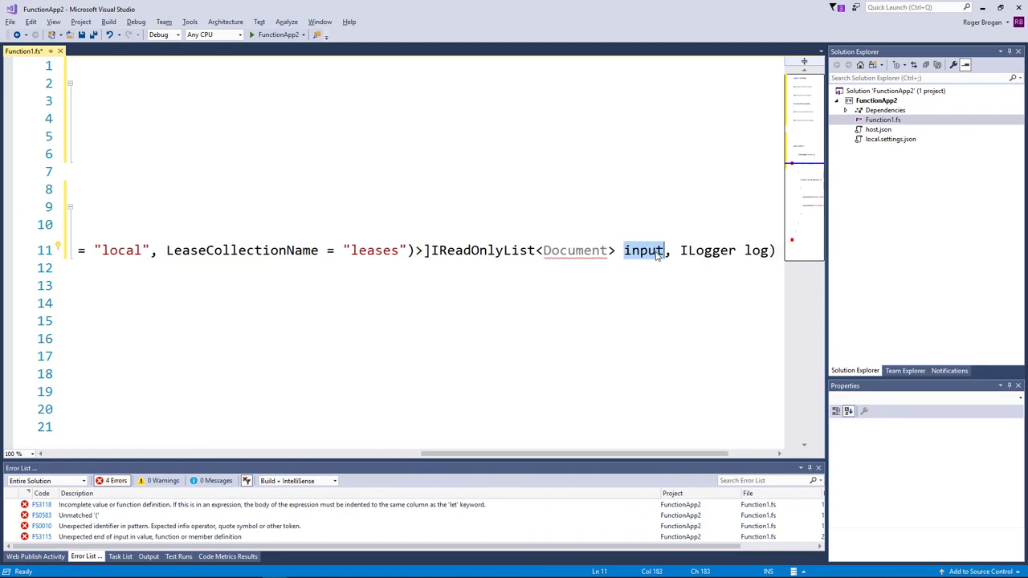
key(Delete)
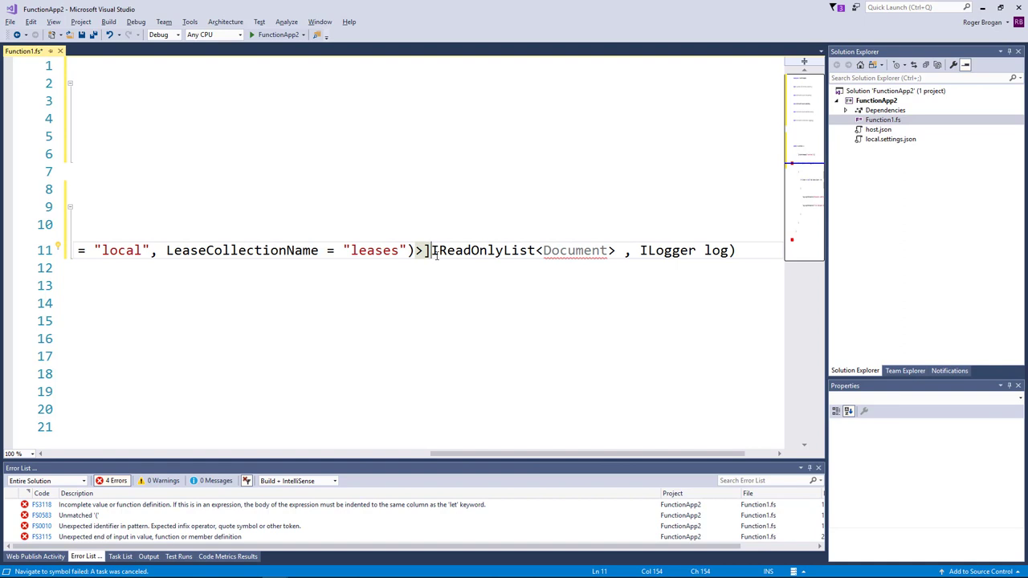
text(input :)
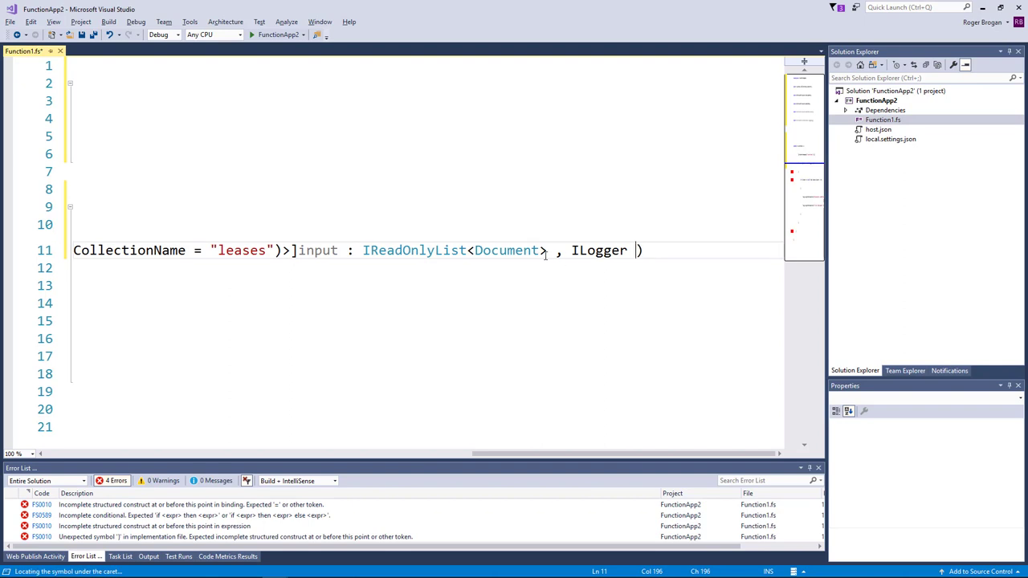
text(log:)
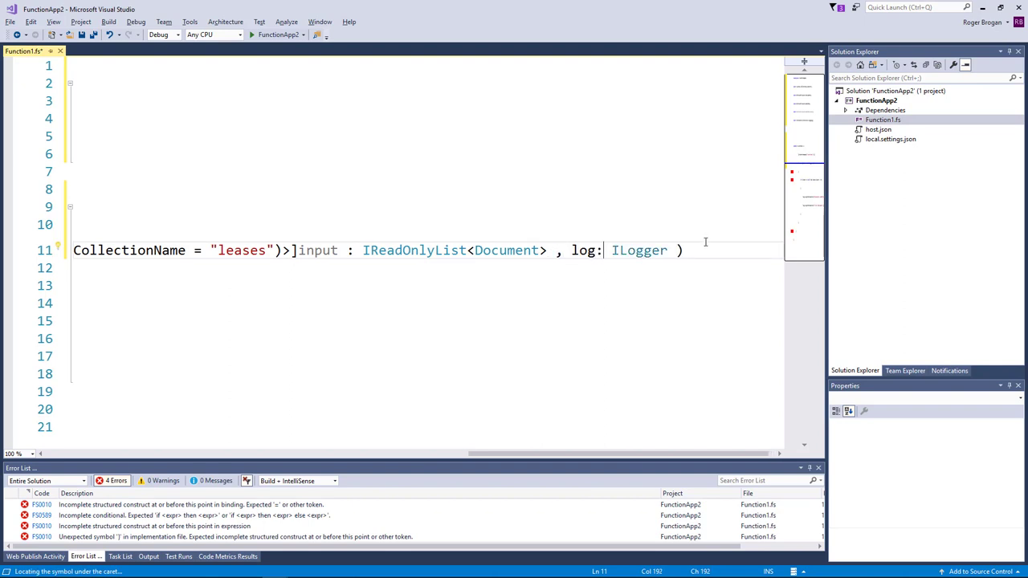
text(=)
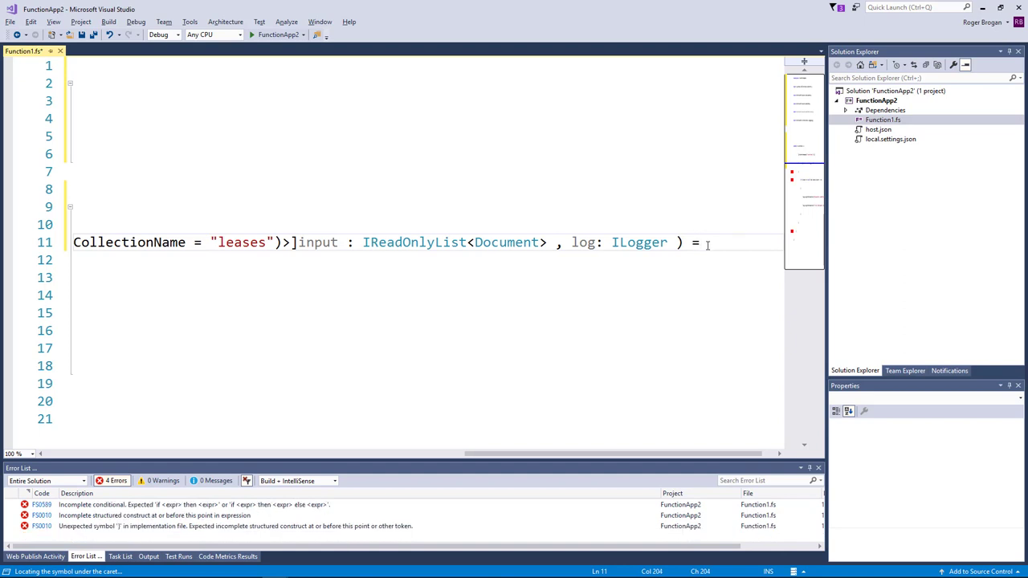
scroll(left, 3)
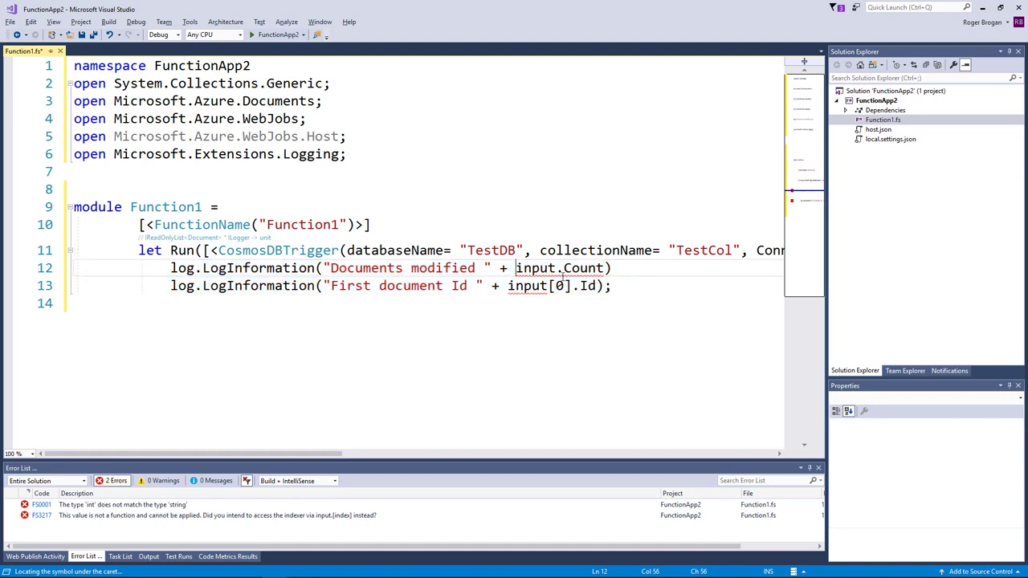
Wrap input.Count in string and change input[0] to input.[0], clearing all errors
text(string)
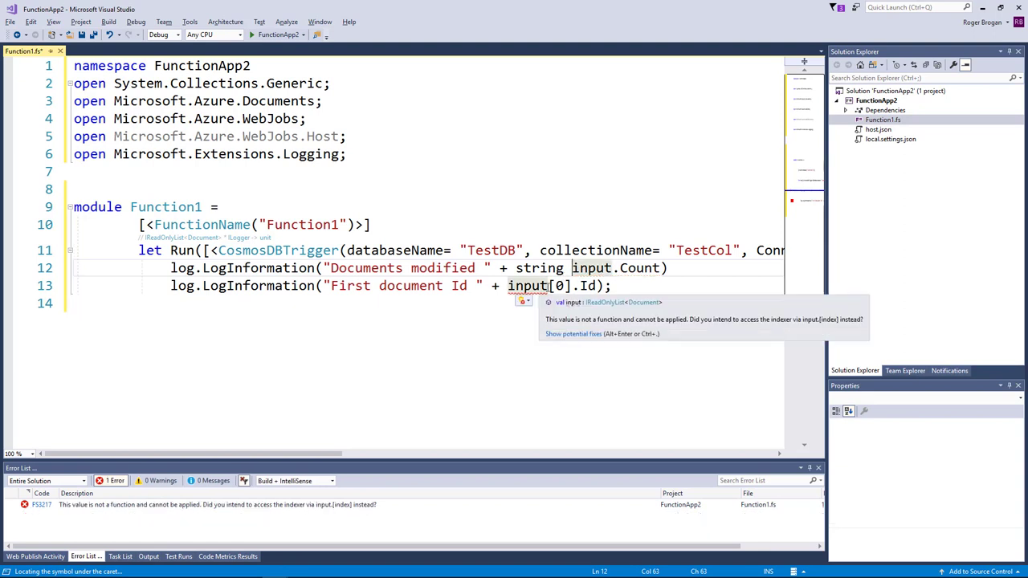
text(.)
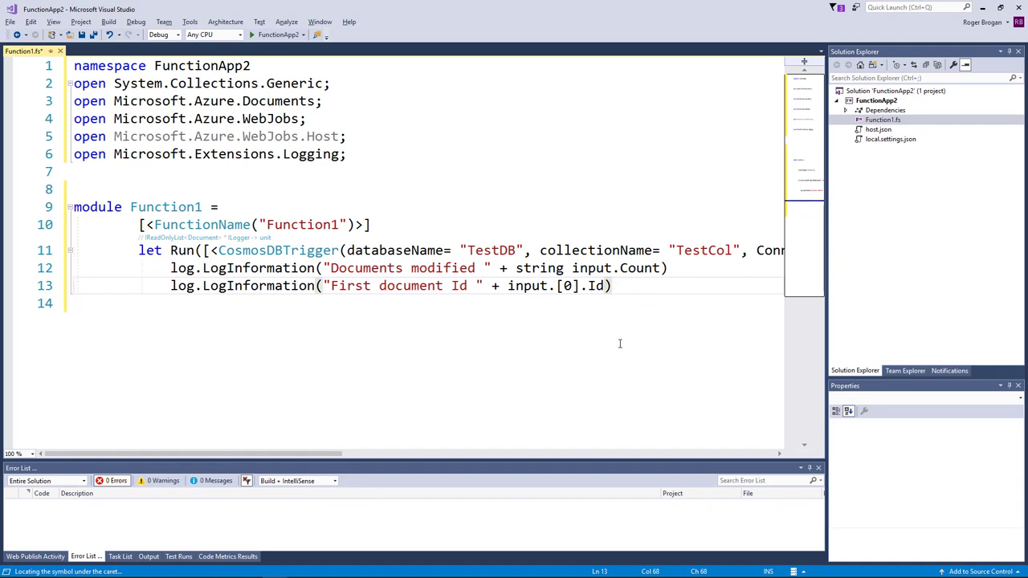
mouse_move(439, 374)
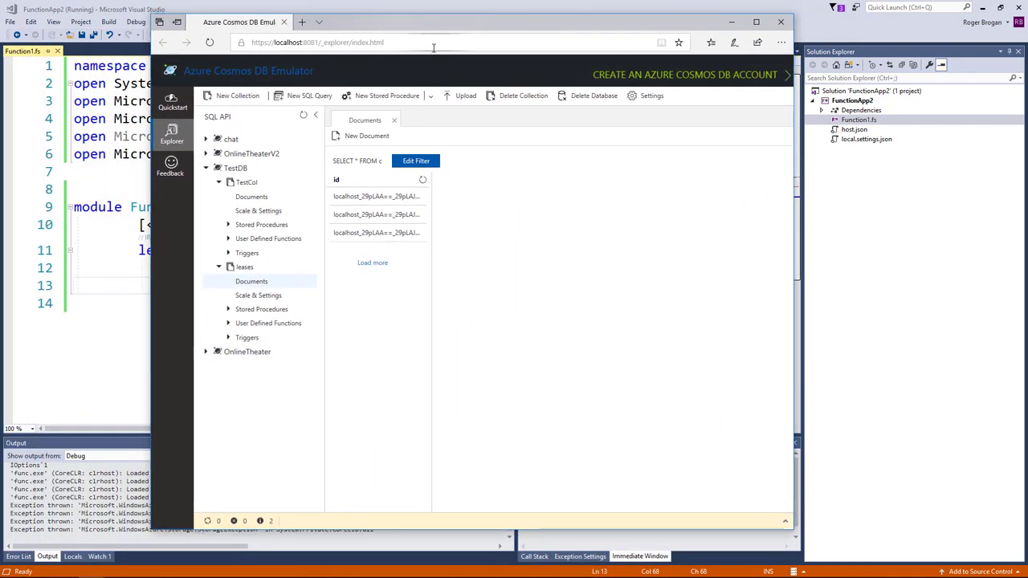
mouse_move(367, 82)
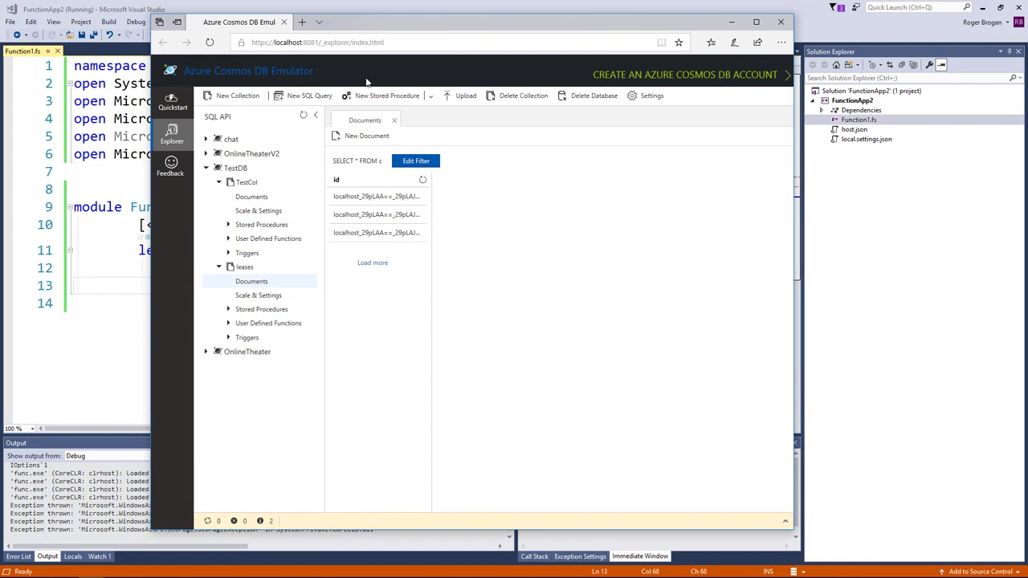
mouse_move(289, 293)
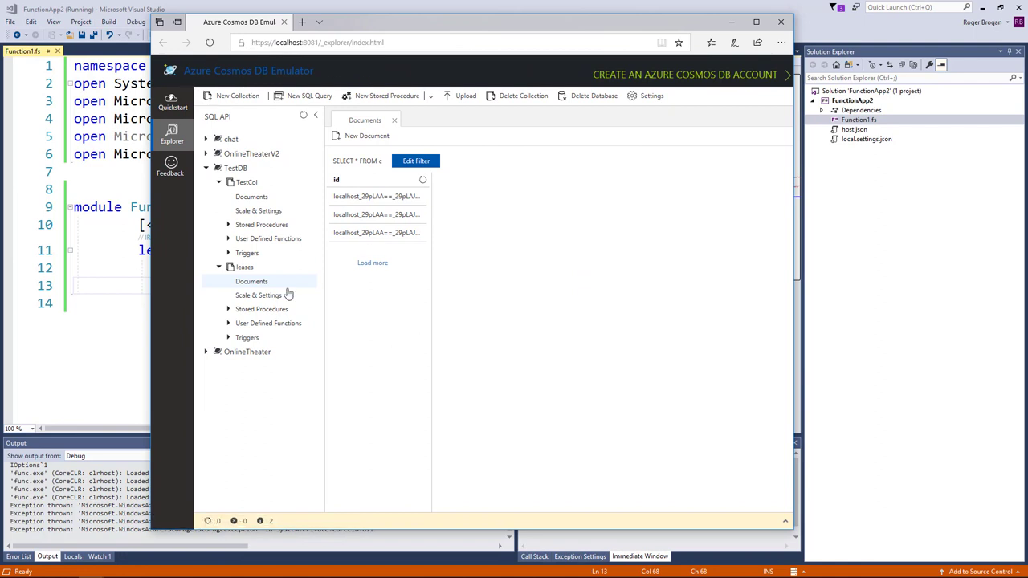
mouse_move(495, 287)
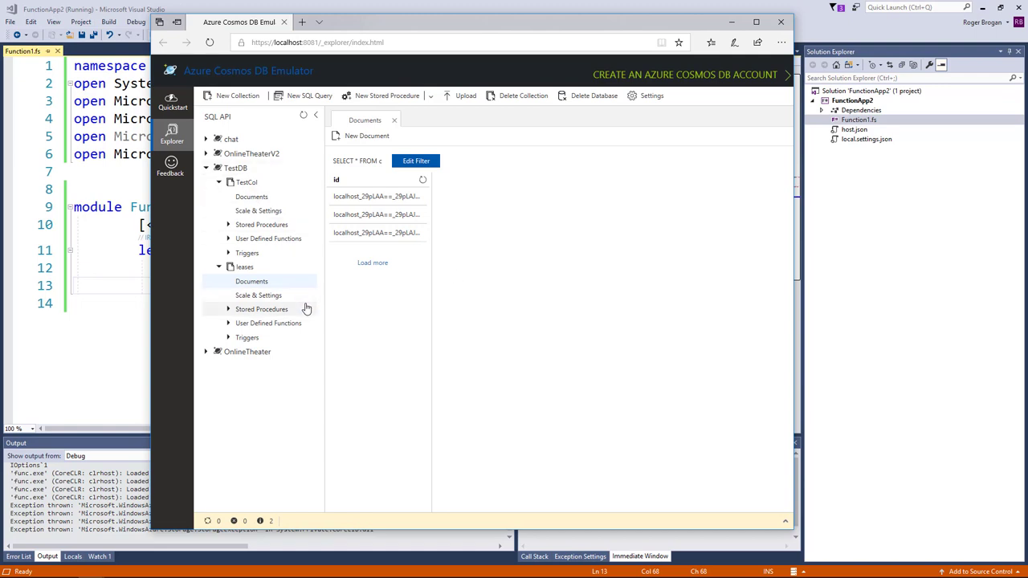
mouse_move(506, 270)
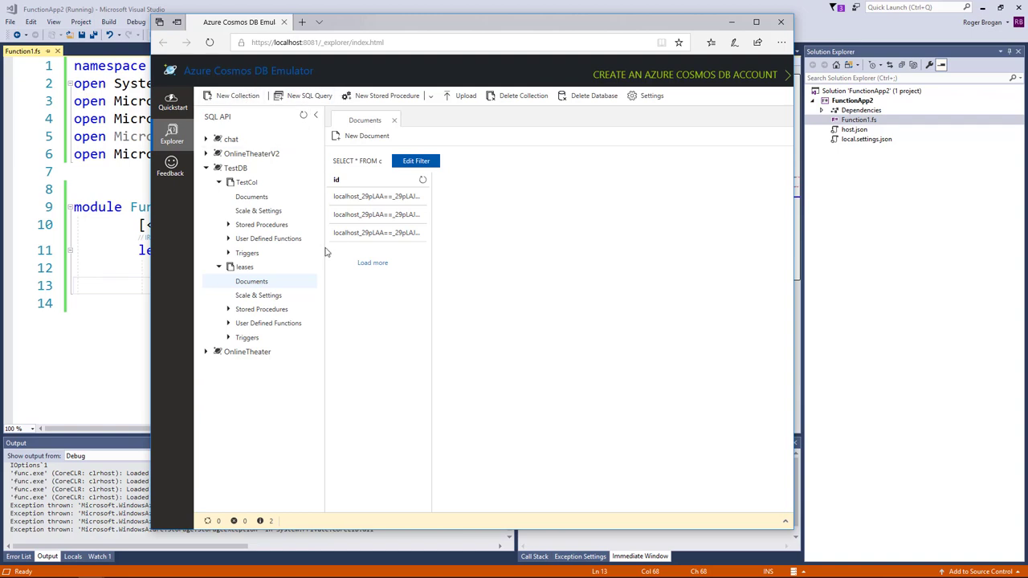
mouse_move(351, 281)
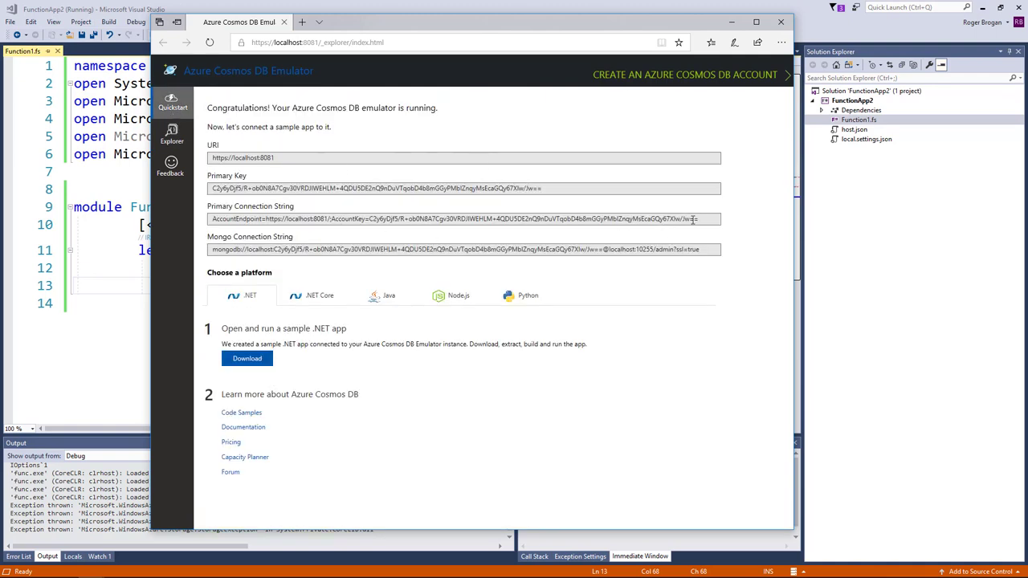
Add a "local" setting with the emulator's primary connection string to local.settings.json and save
triple_click(464, 218)
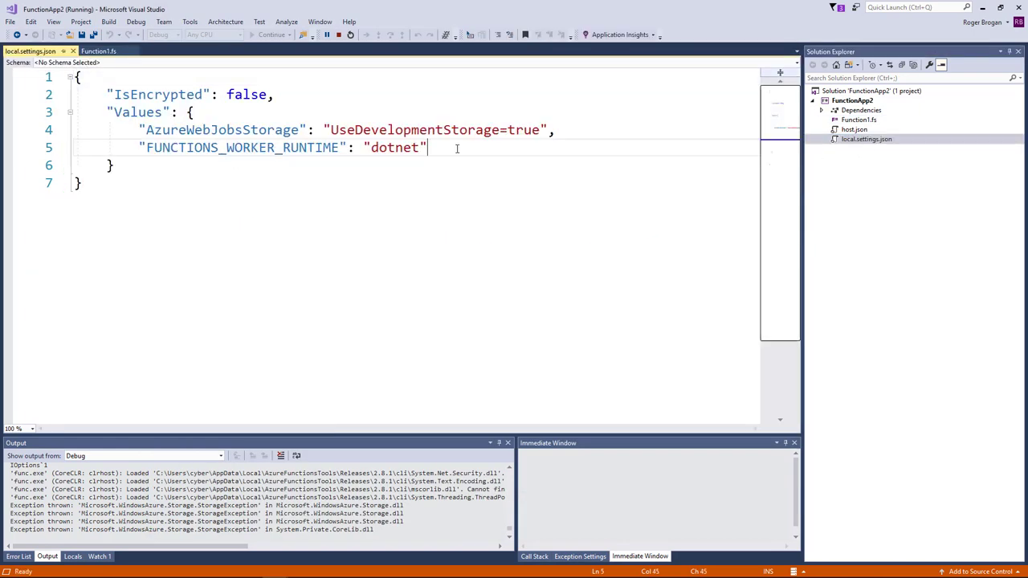
text(,)
text(")
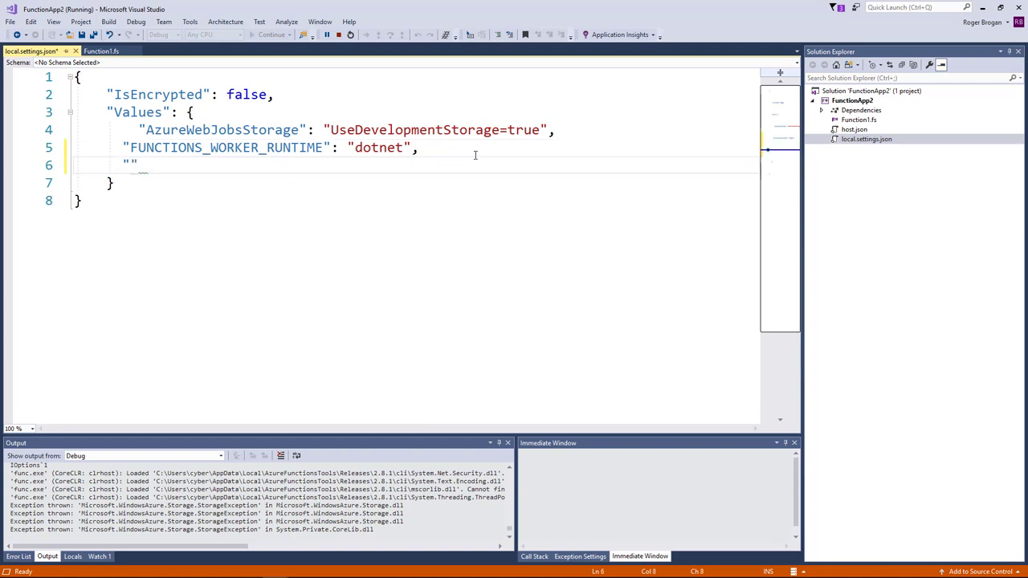
text(local)
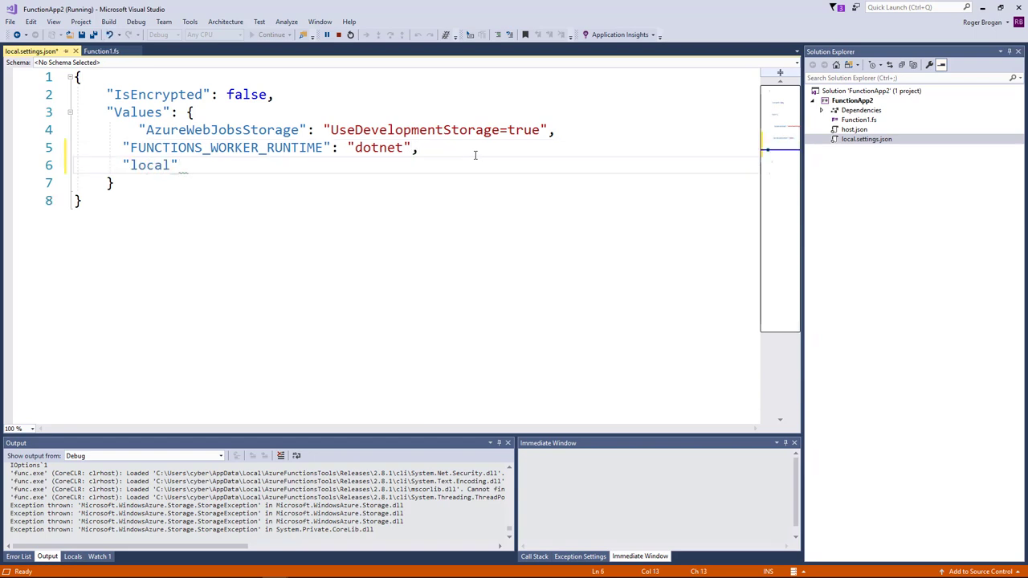
text(:)
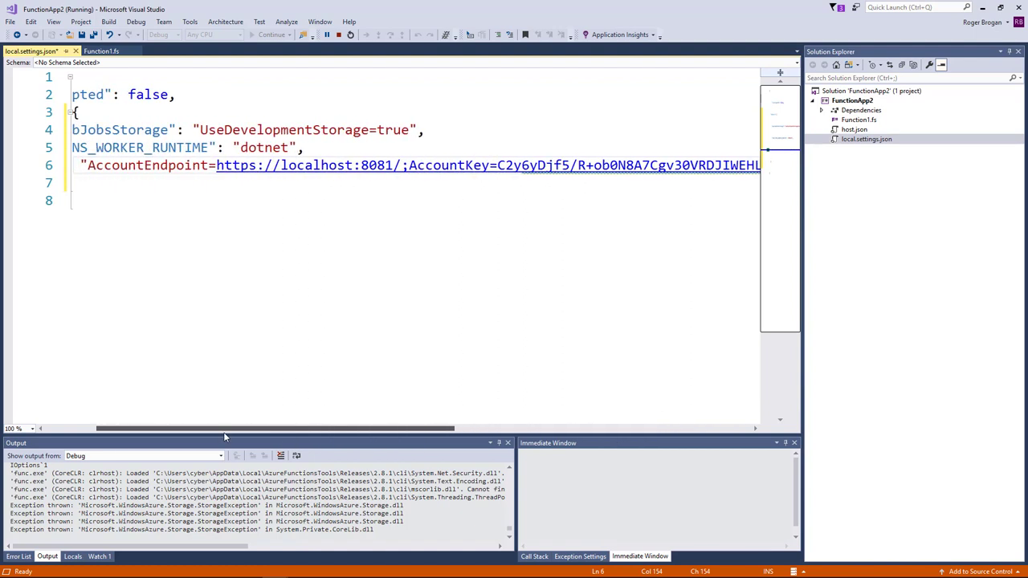
scroll(left, 3)
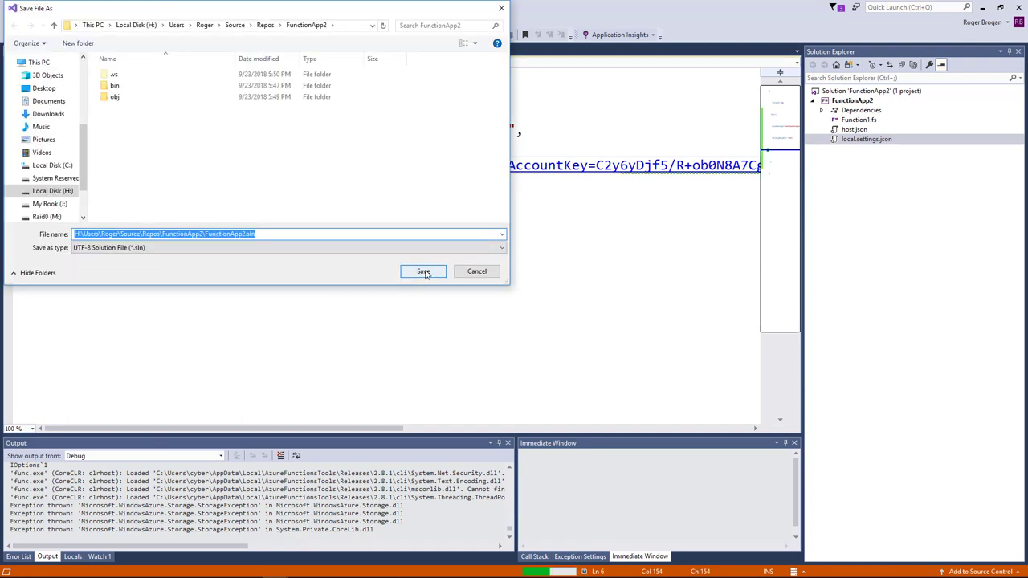
click(423, 271)
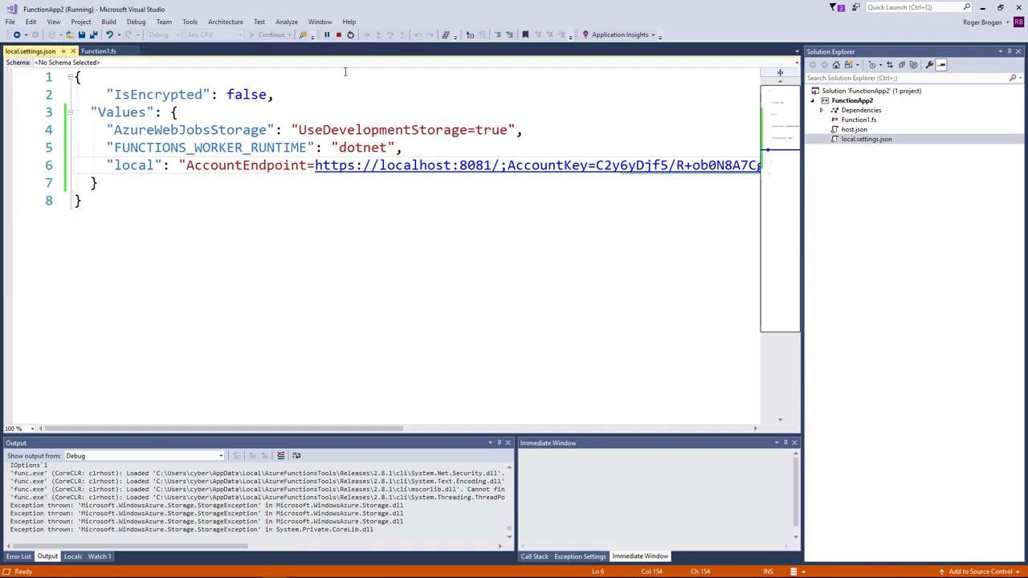
Return to Function1.fs and relaunch the Functions host so FunctionApp2.Function1.Run is listed
click(348, 34)
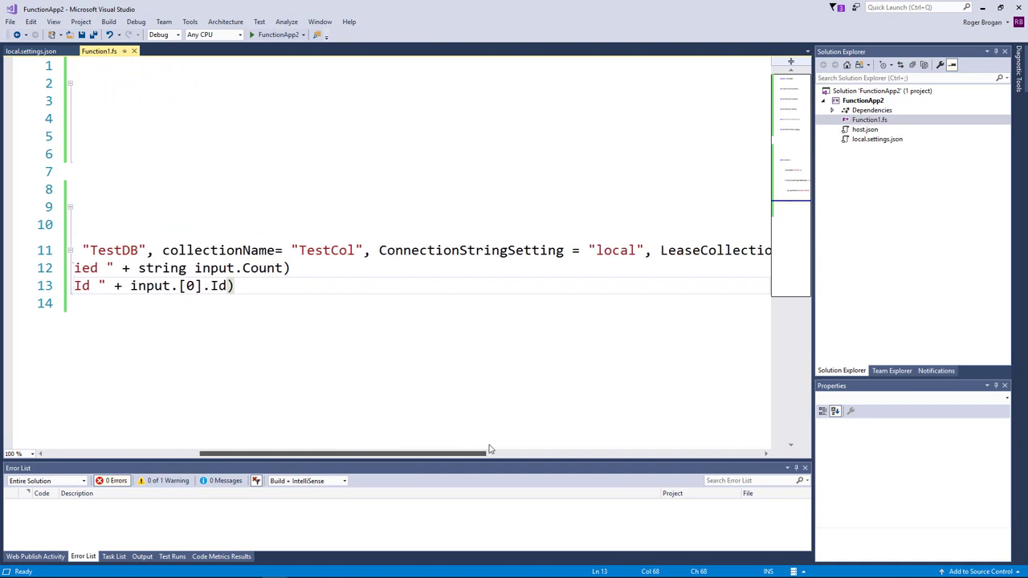
scroll(right, 3)
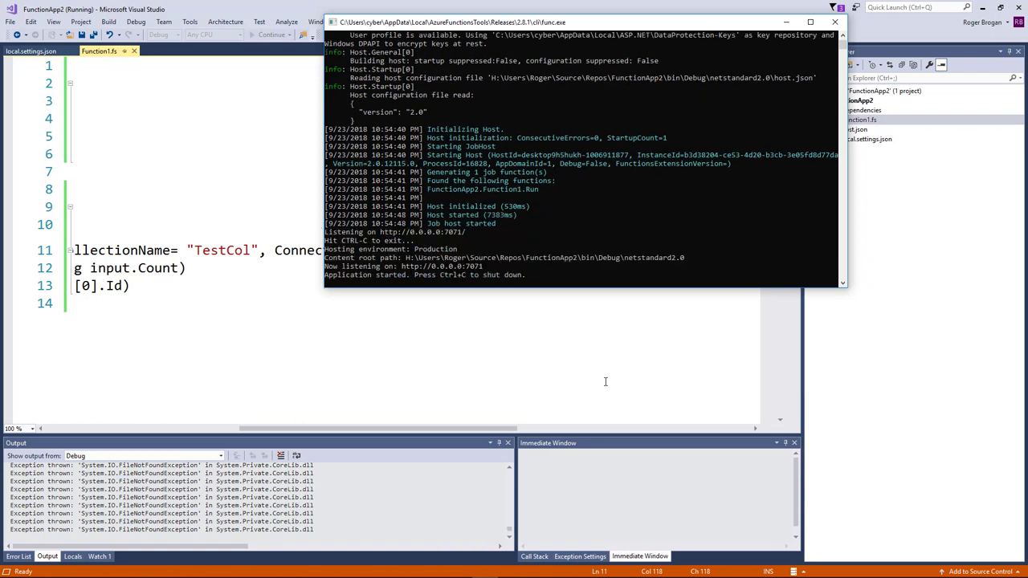
mouse_move(591, 291)
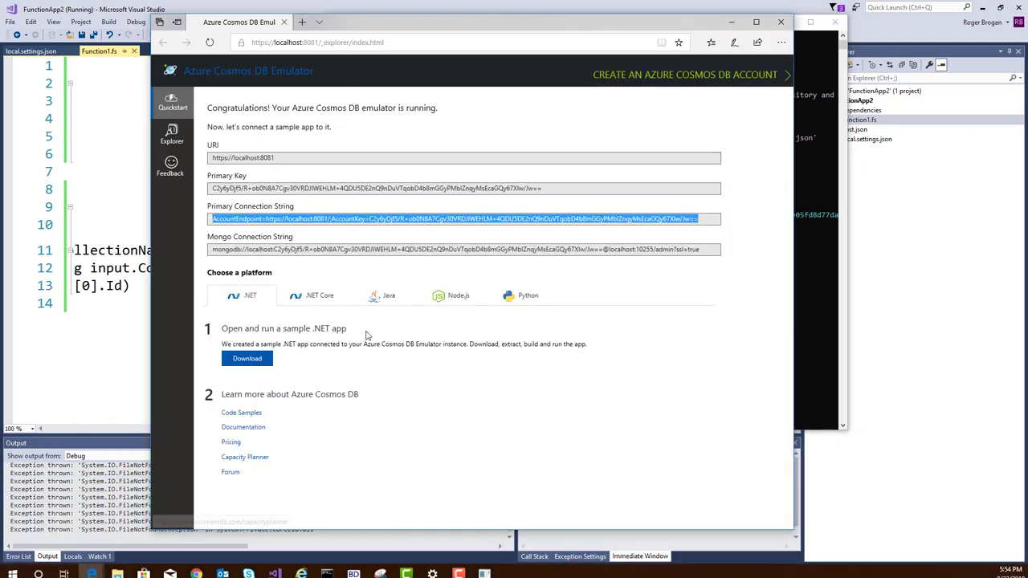
Draft a new TestCol document with id 999 and Message "Fsharp is awesome!!!"
click(172, 133)
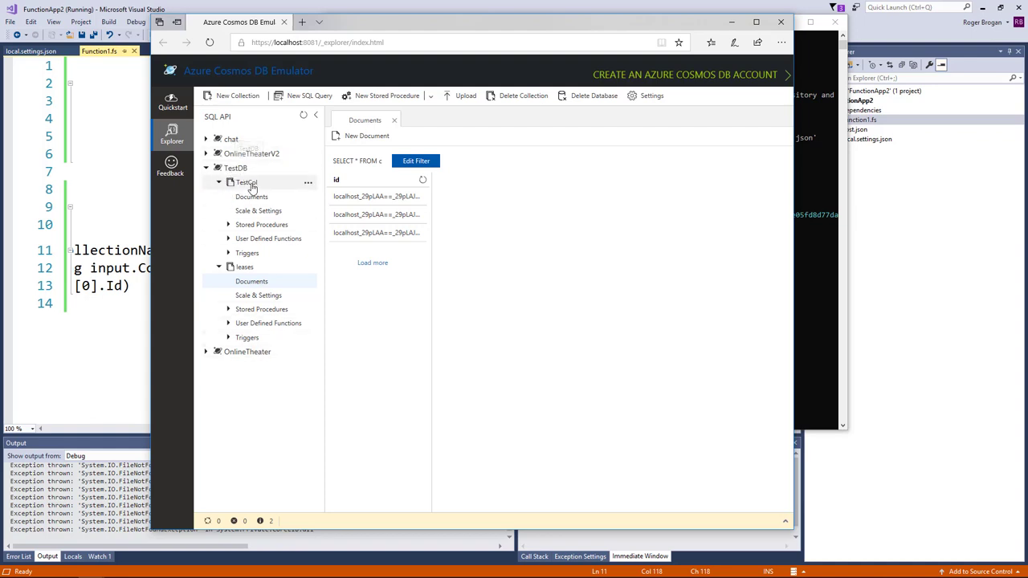
mouse_move(246, 182)
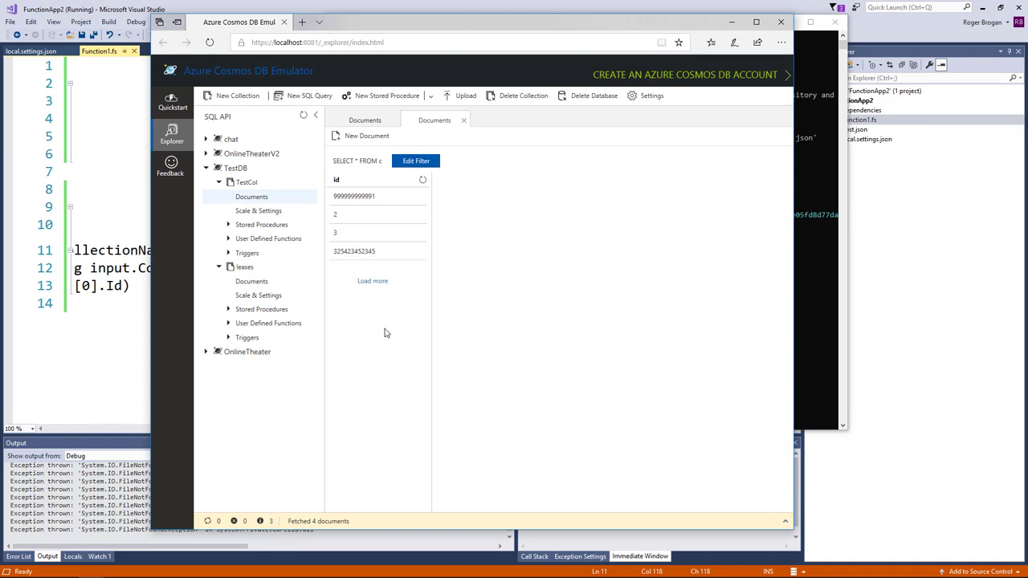
click(362, 135)
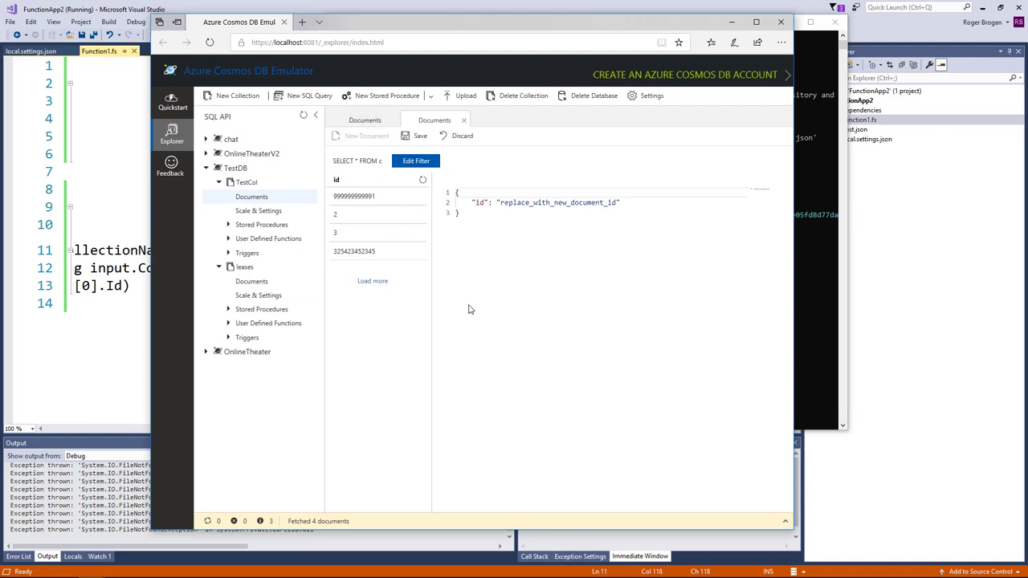
double_click(557, 202)
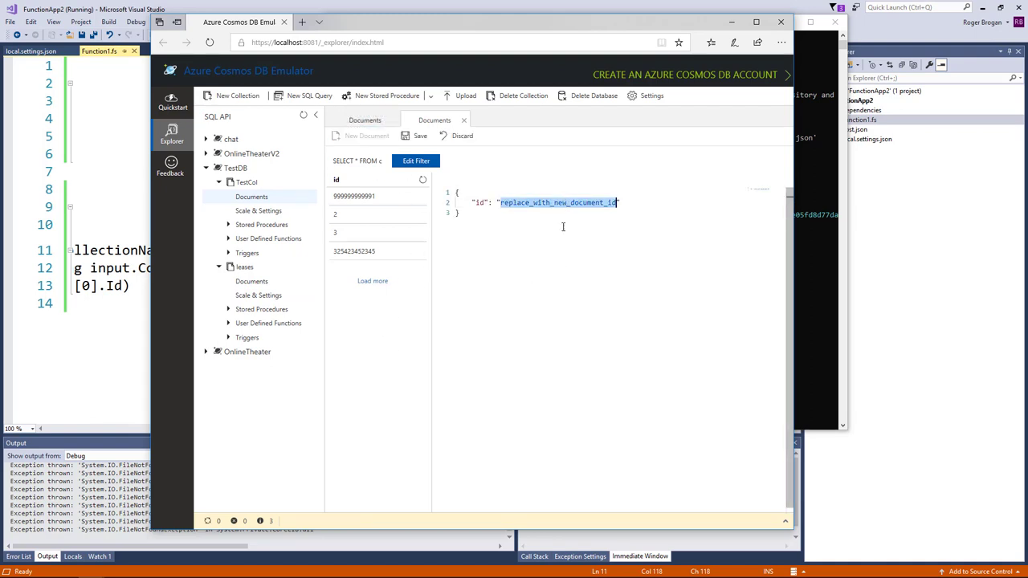
text(999",)
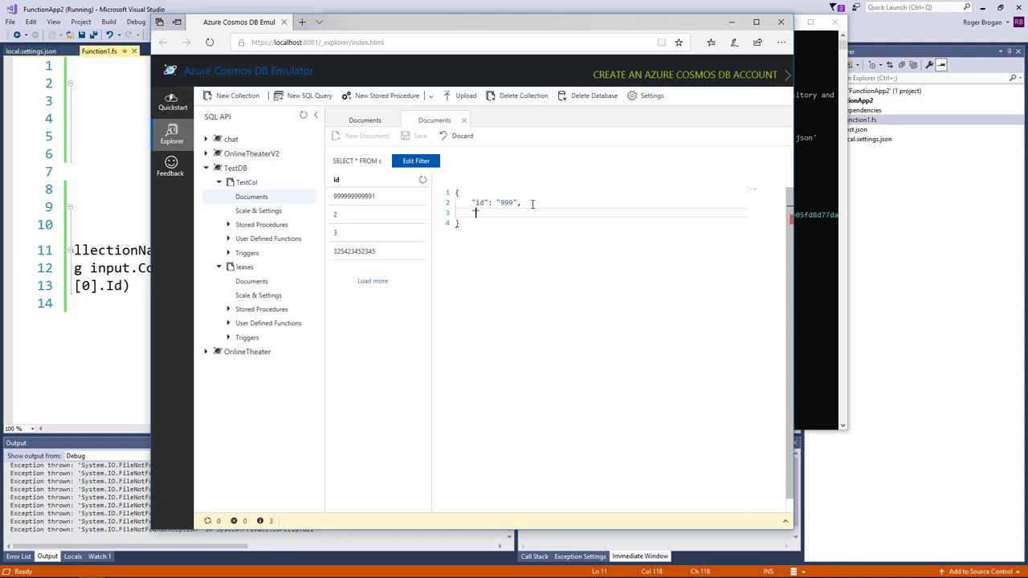
text("Message":"F)
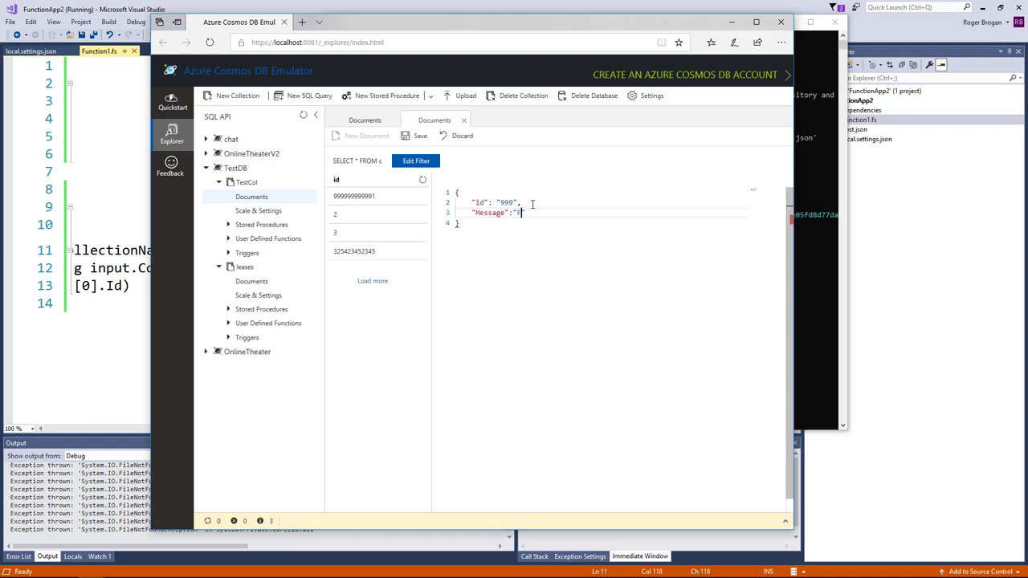
text(sharp is awe)
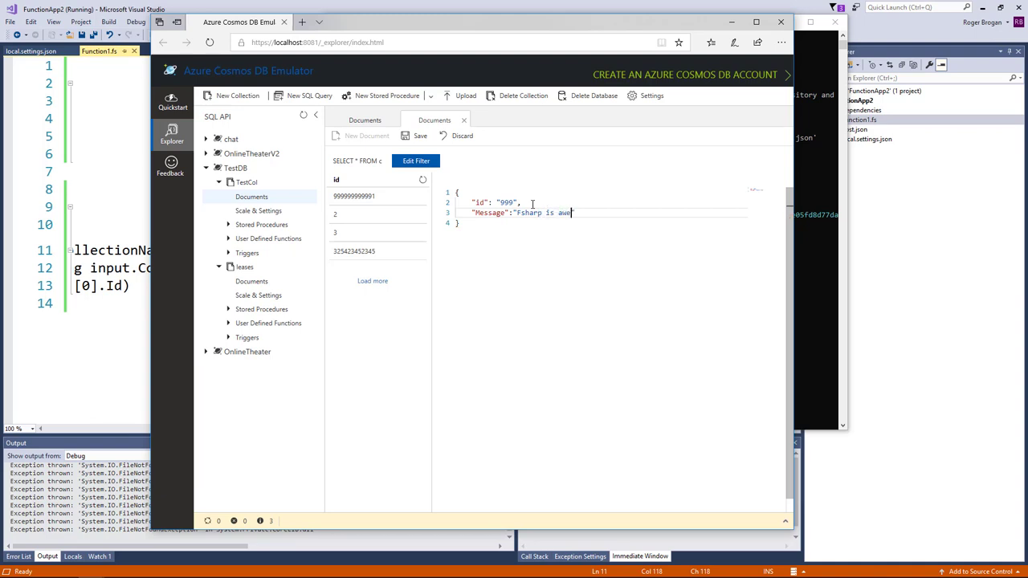
text(some!!!)
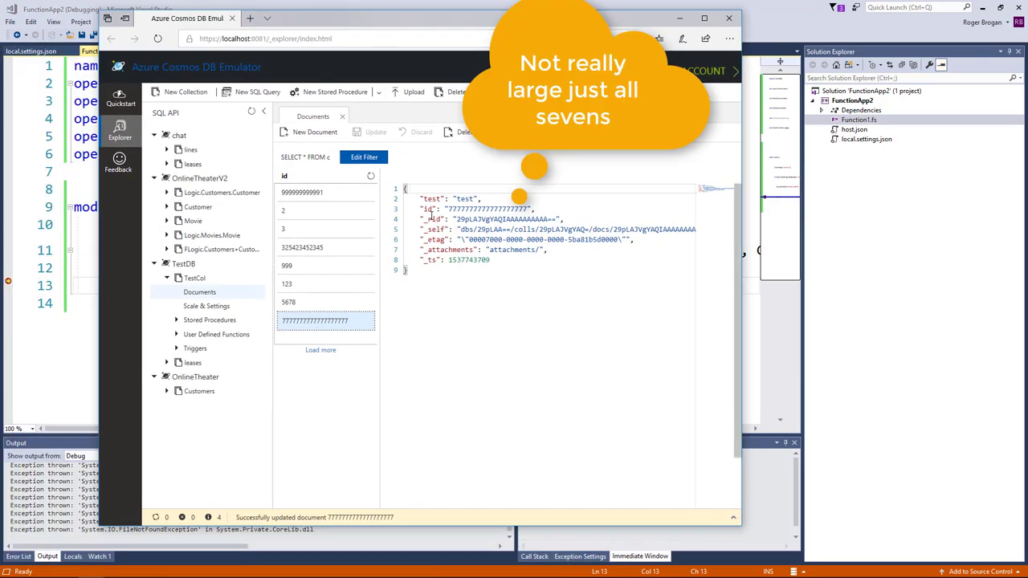
Switch to the FunctionApp2 Run function paused at the first-document Id log line
double_click(487, 209)
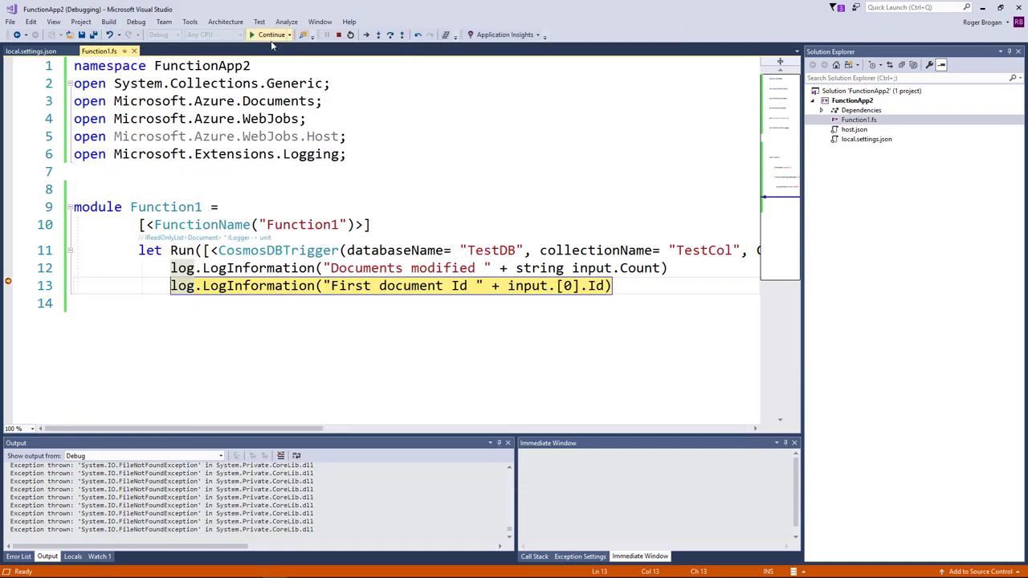
Stop debugging FunctionApp2 from the Visual Studio toolbar
click(271, 35)
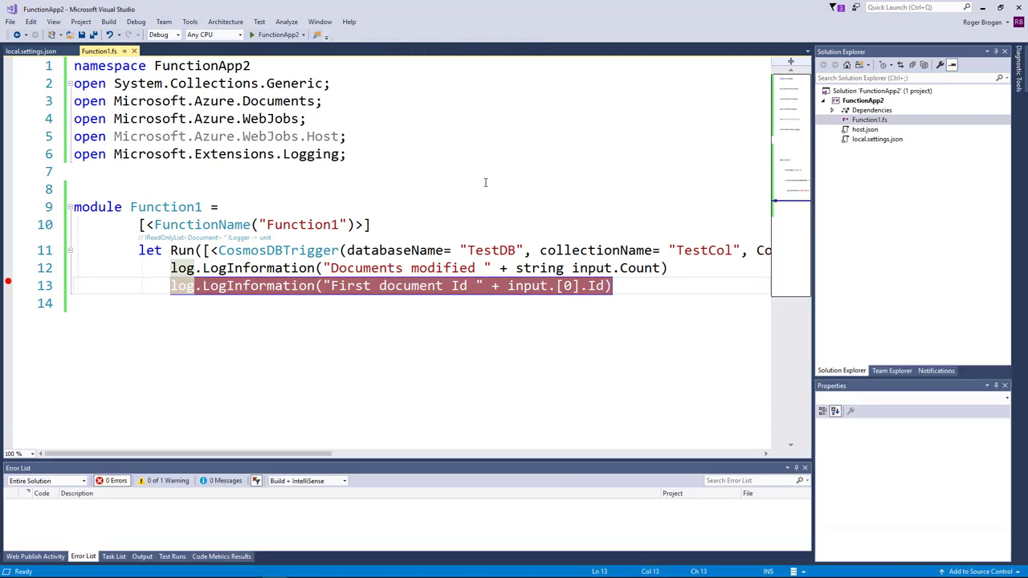
mouse_move(474, 179)
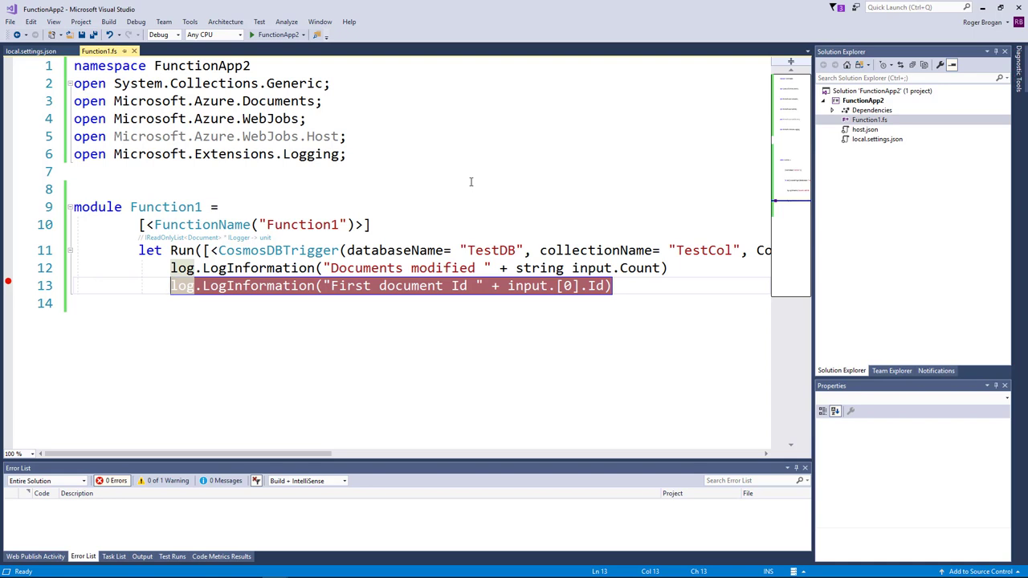
mouse_move(451, 186)
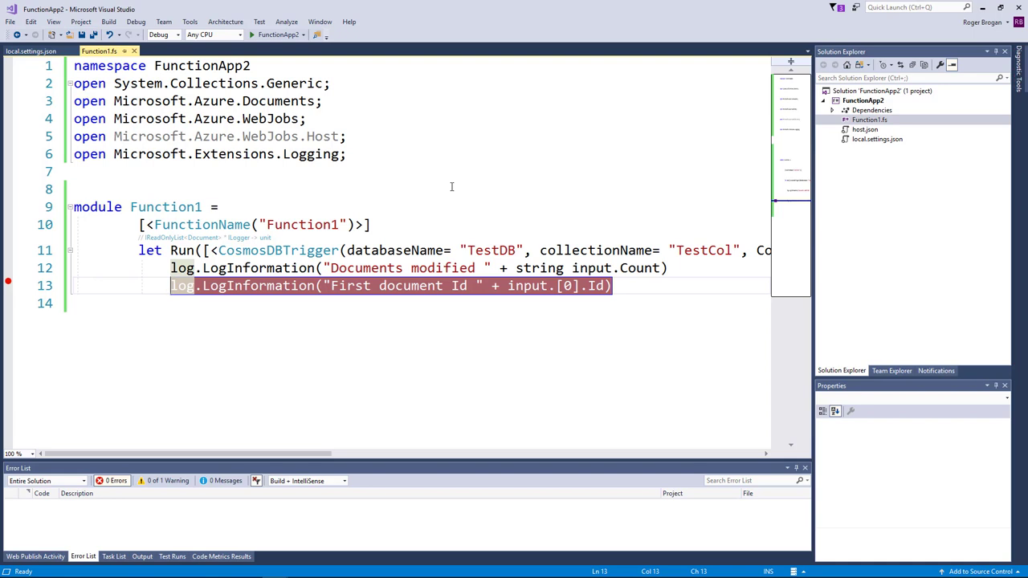